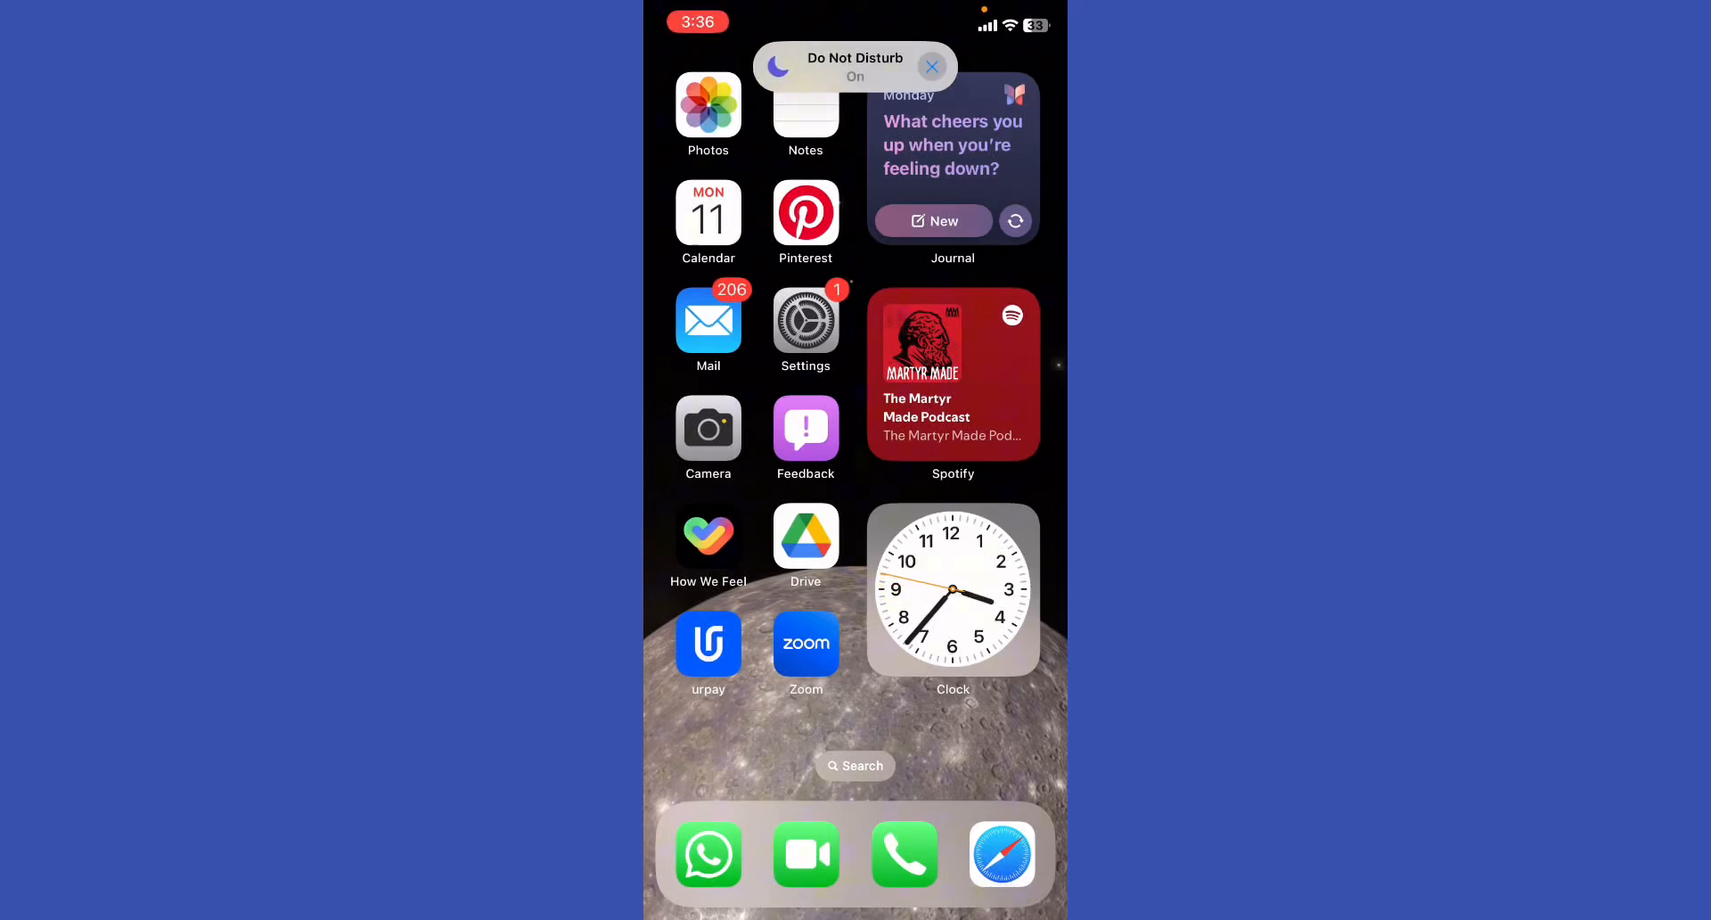
- Open the AdSense help article in Safari and scroll toward the 'integrations settings' link
click(1001, 855)
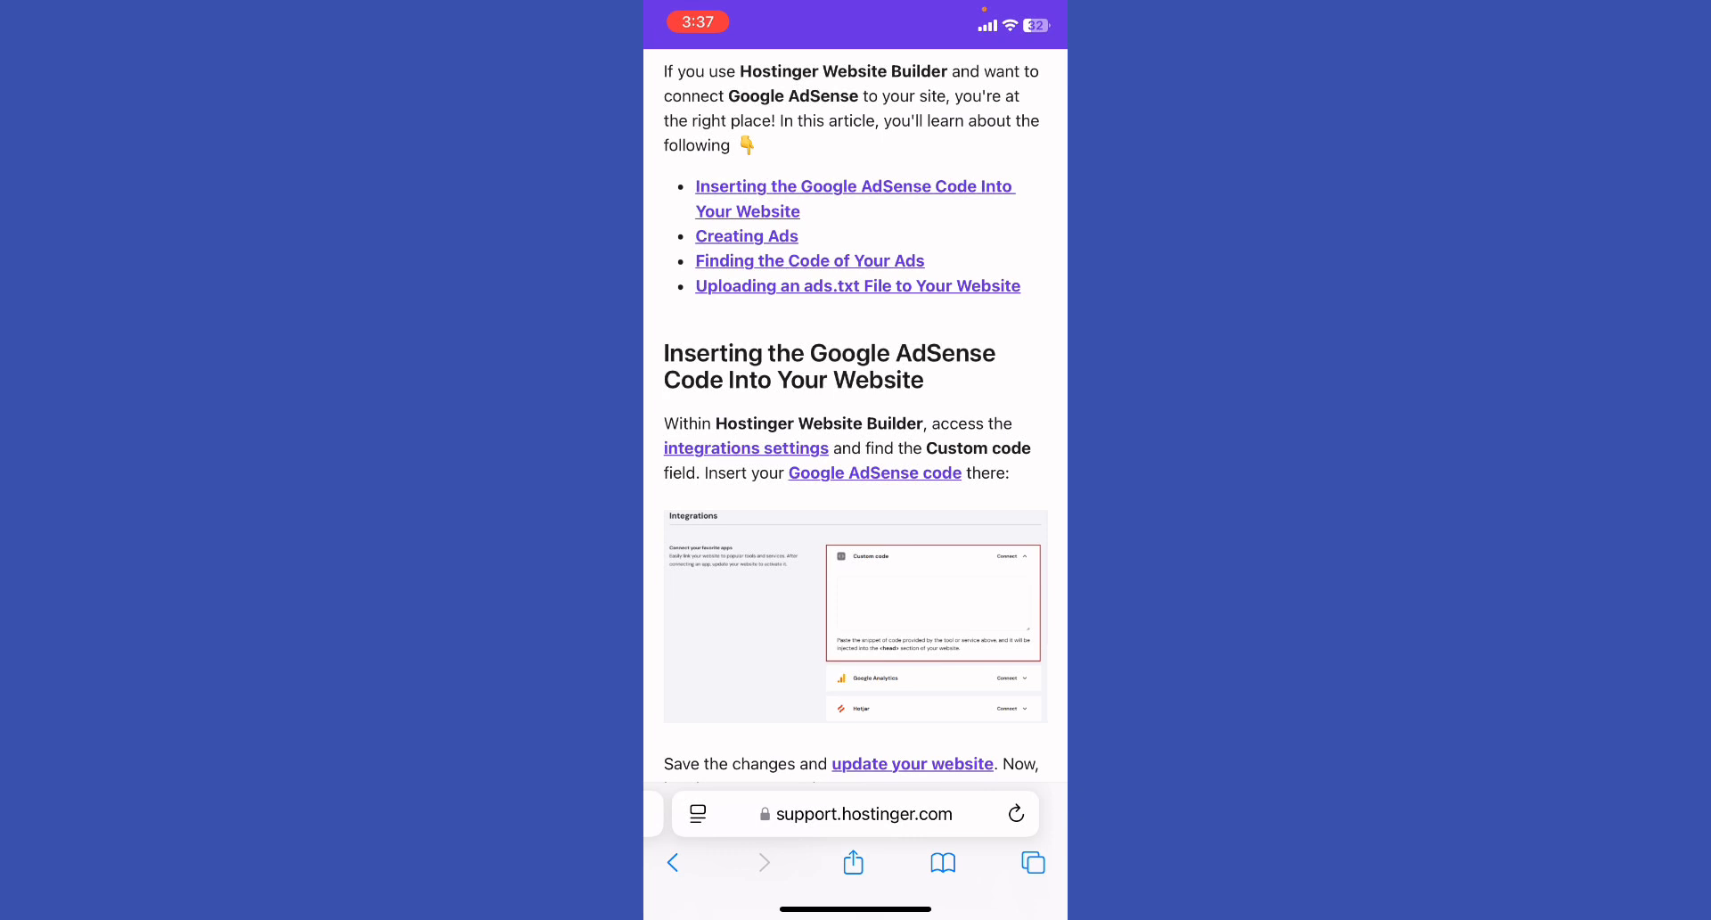
scroll(down, 3)
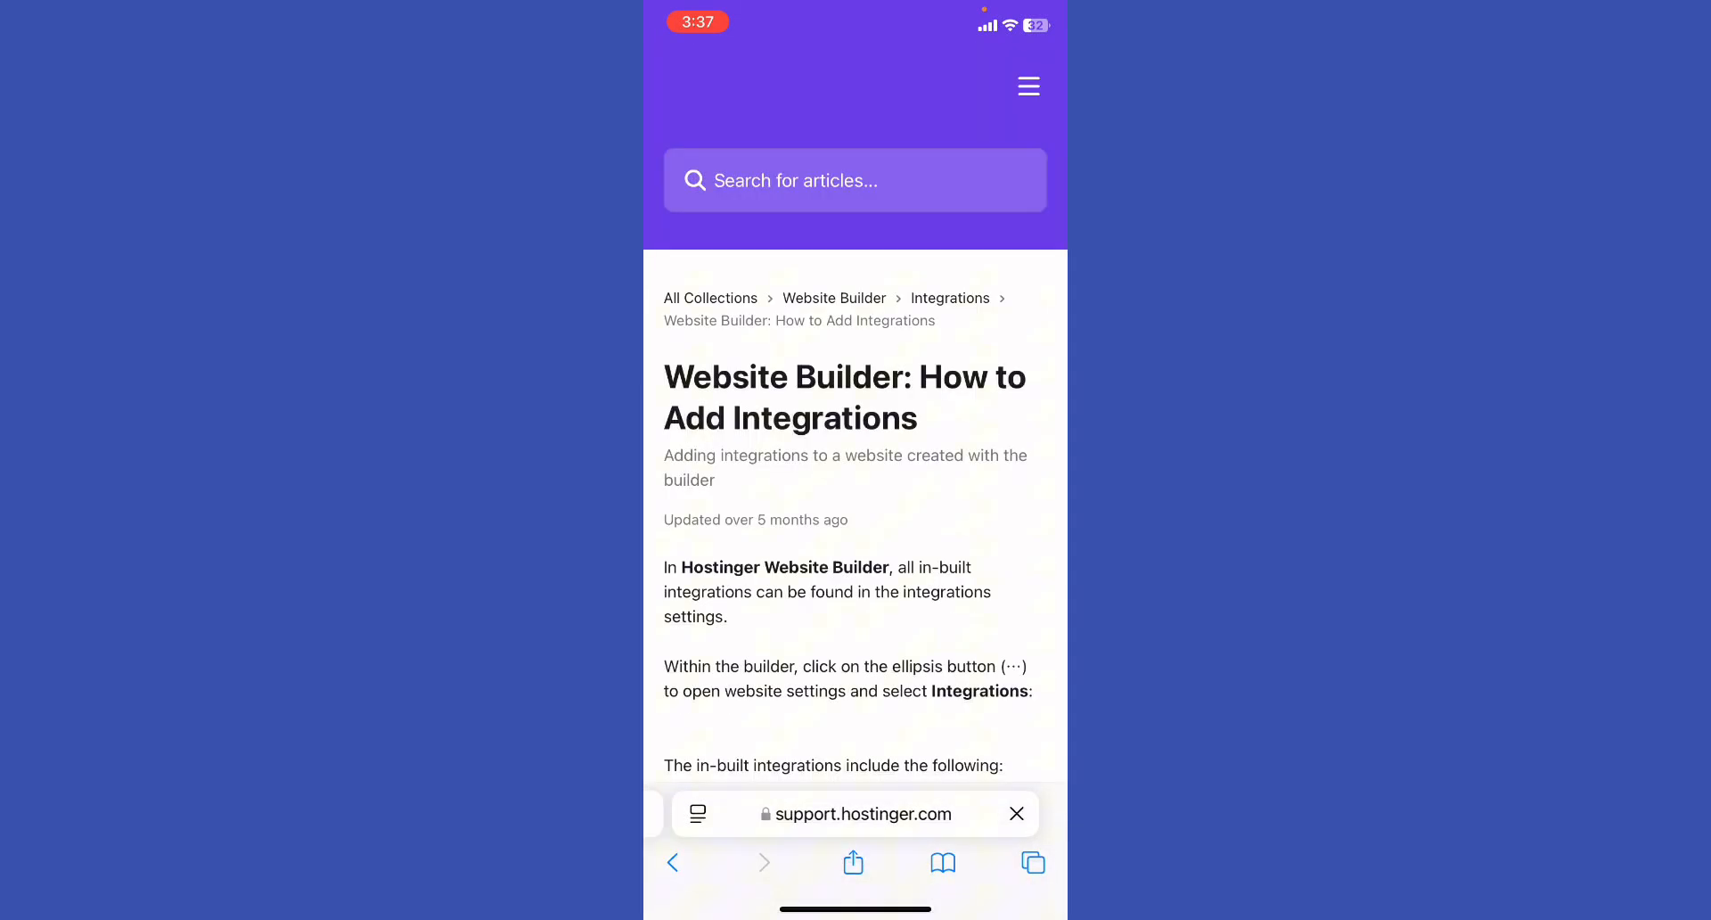
- Scroll through the integrations article's table of built-in integrations
scroll(down, 3)
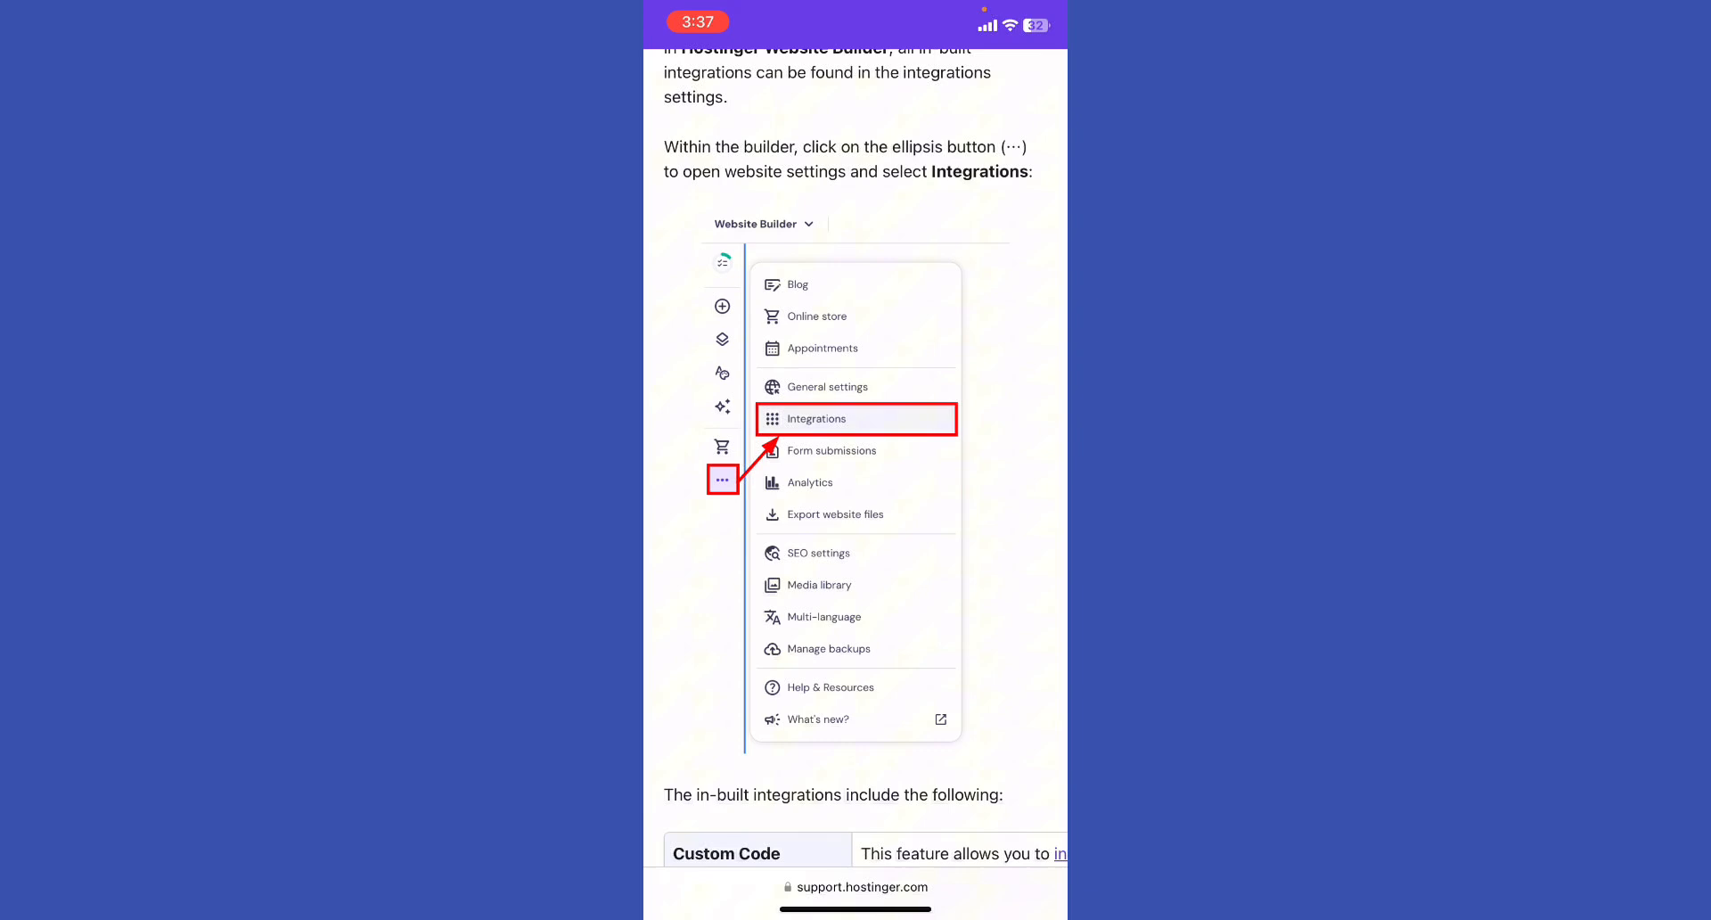
scroll(down, 3)
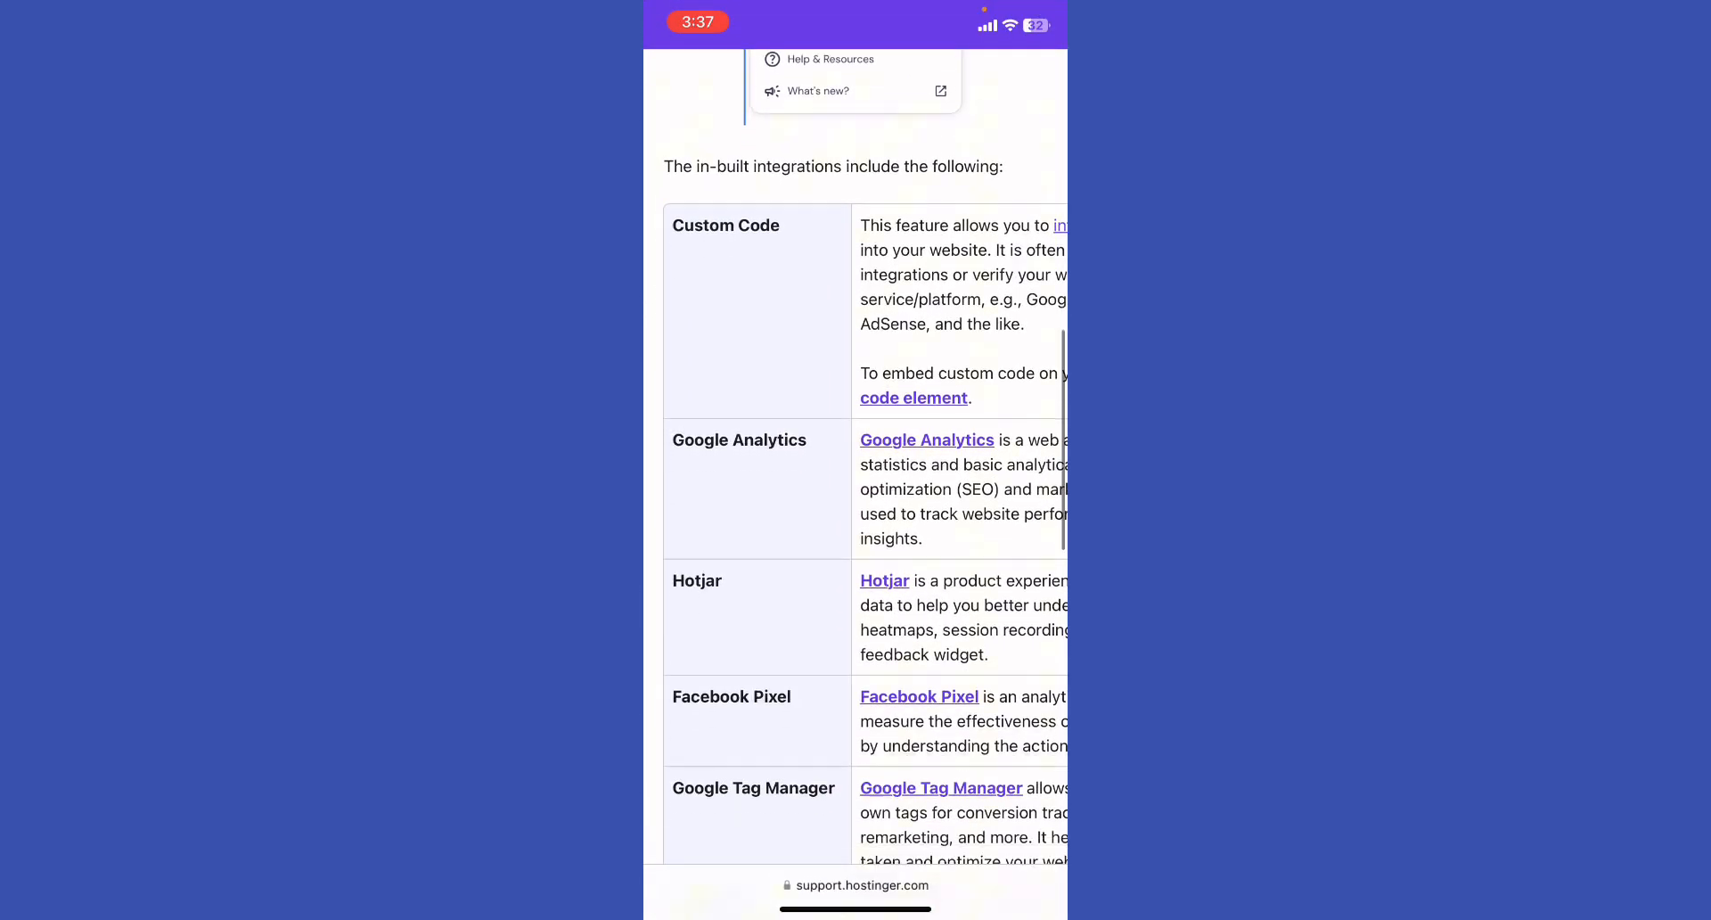
scroll(down, 3)
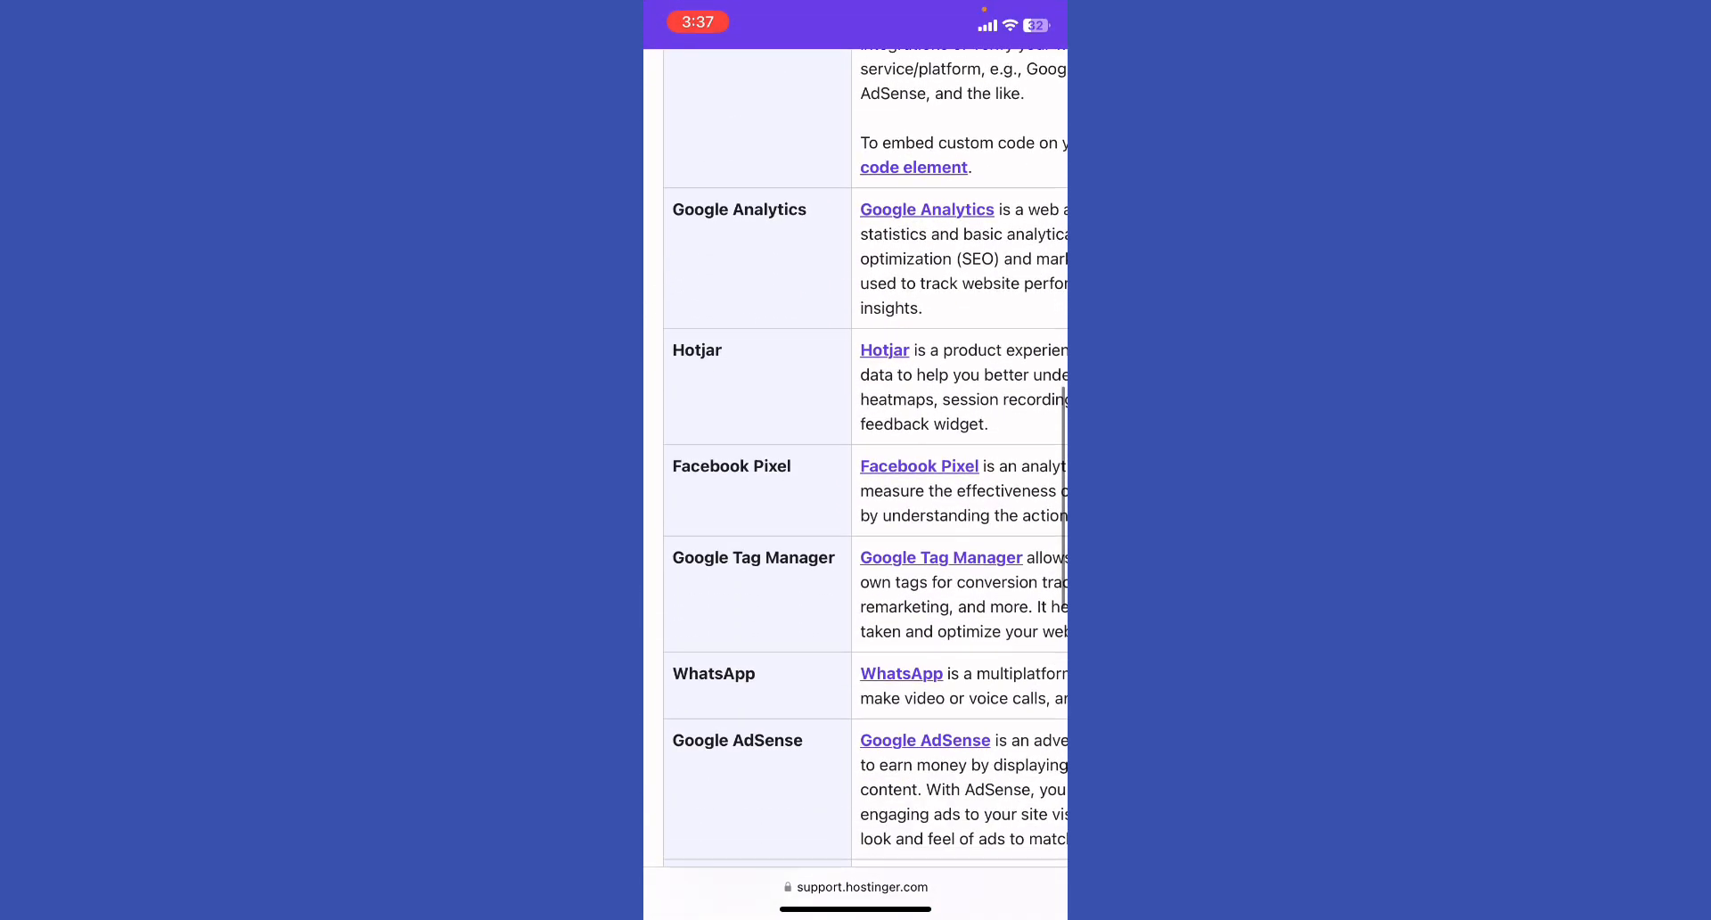
scroll(down, 3)
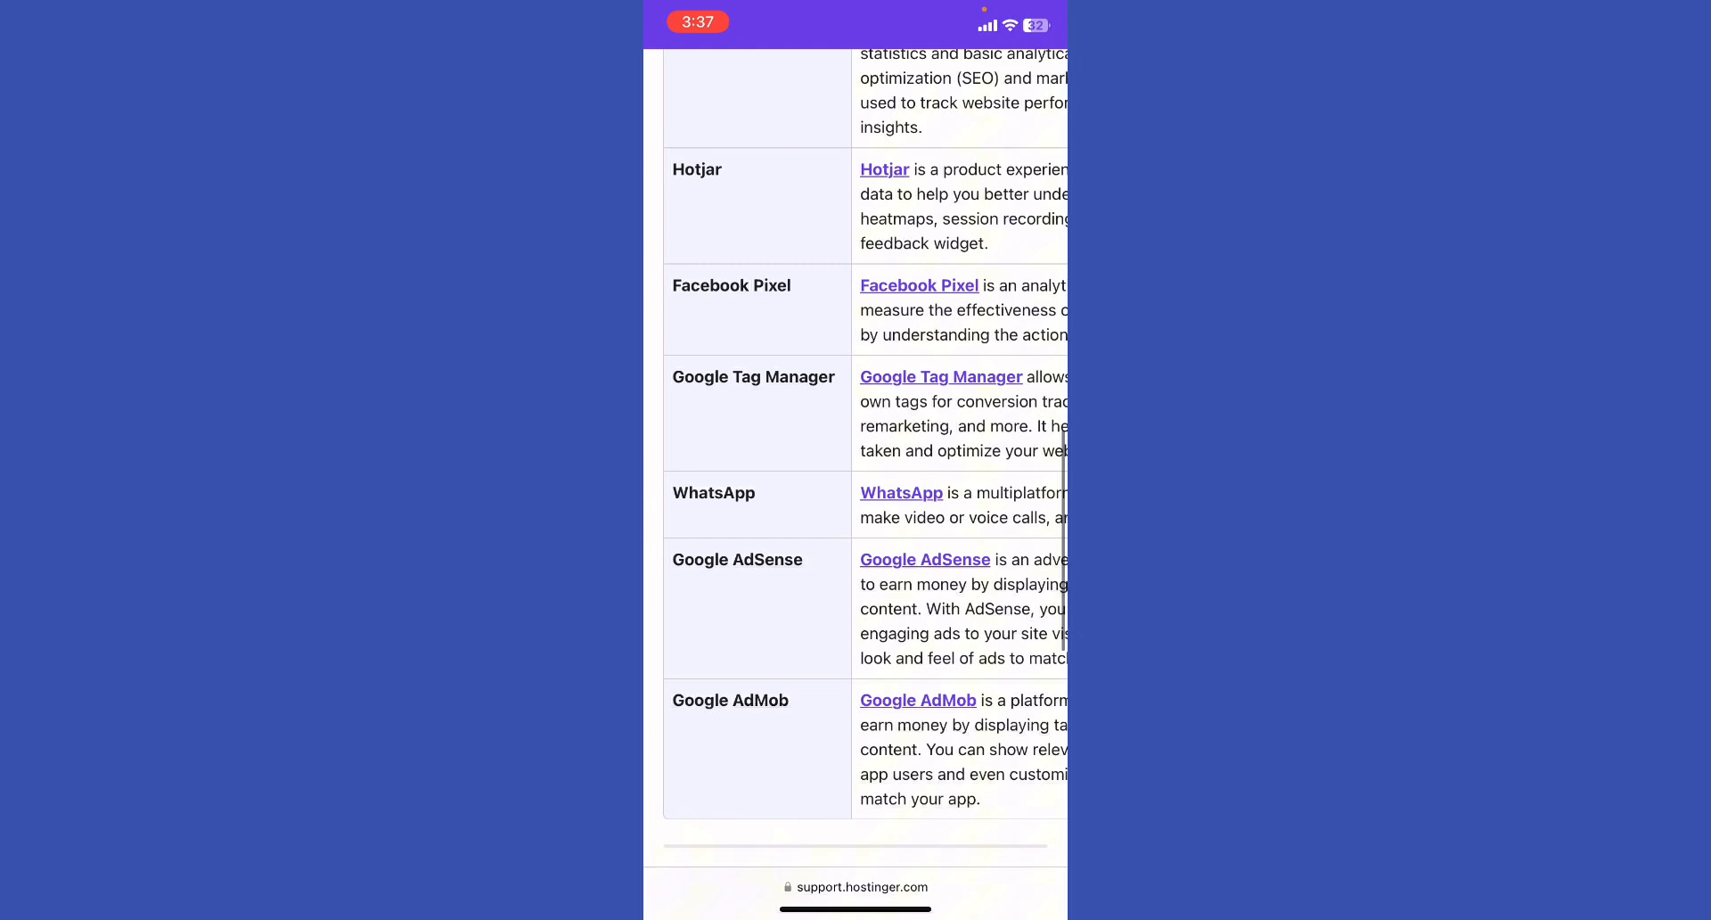
scroll(down, 3)
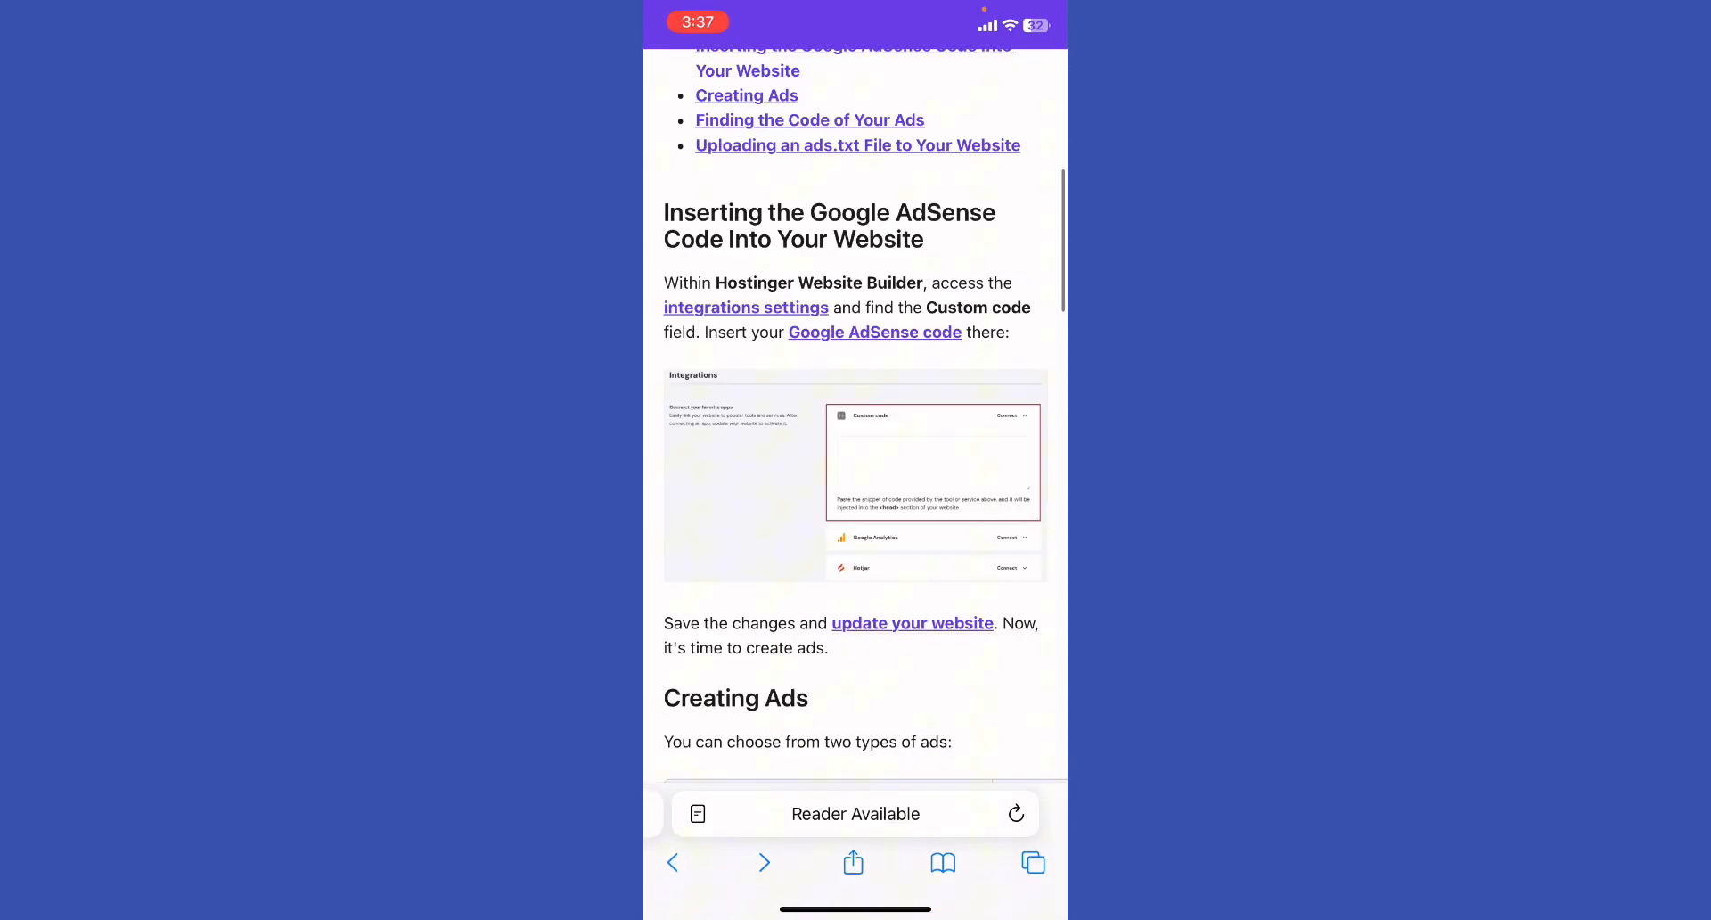
scroll(down, 3)
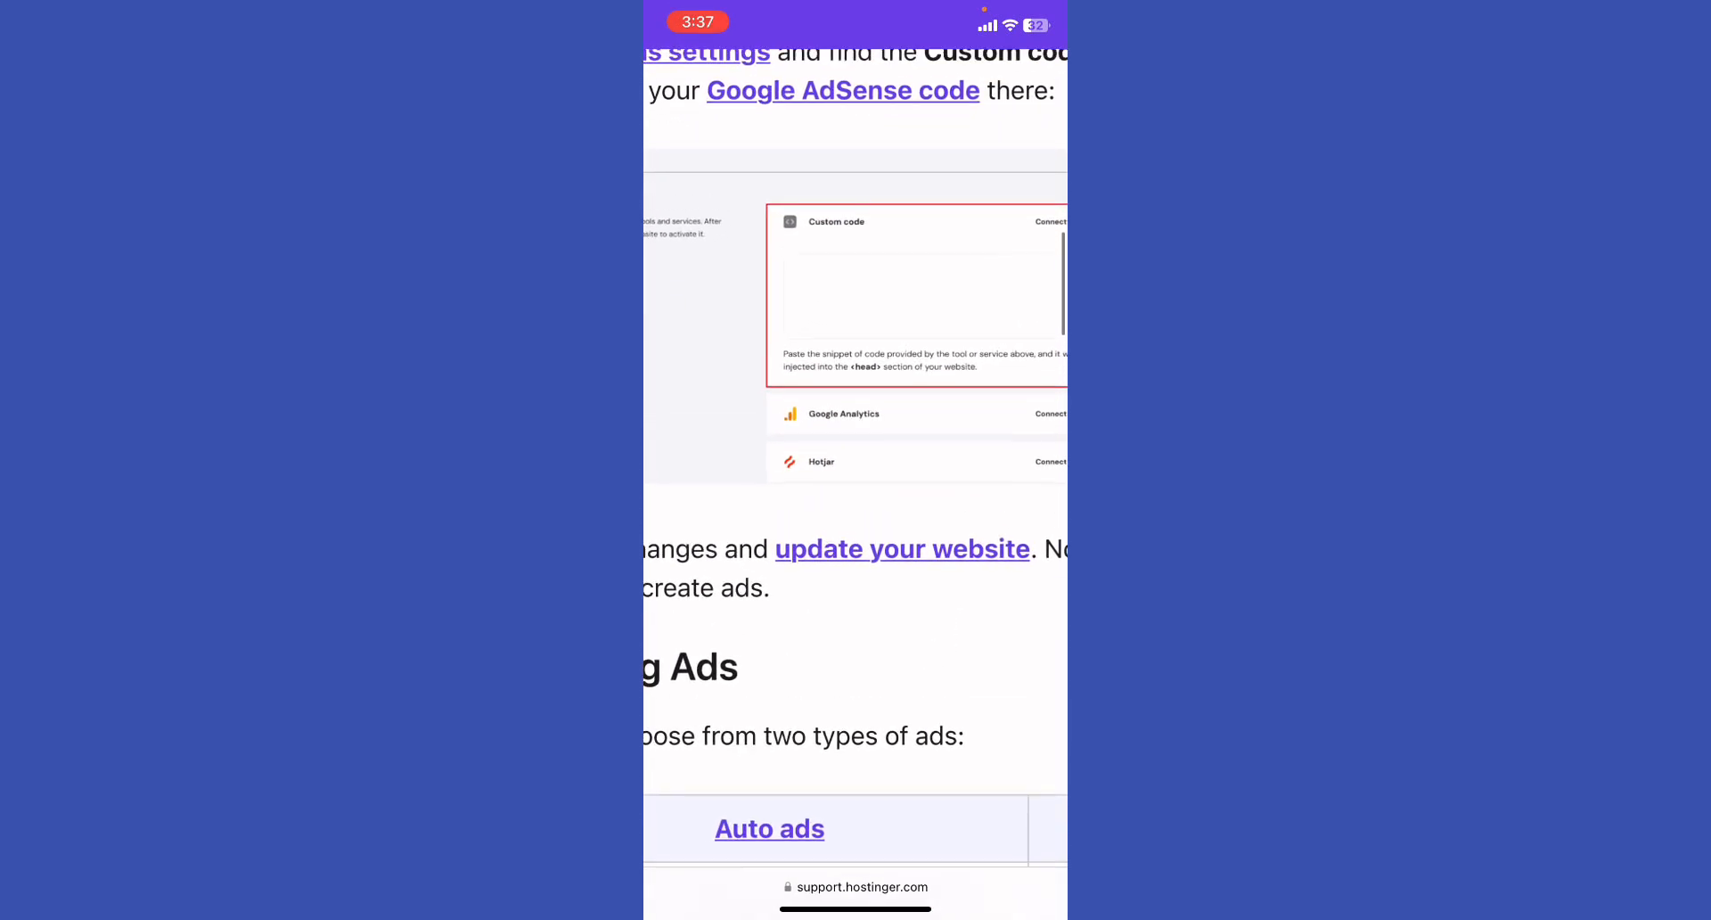
scroll(down, 3)
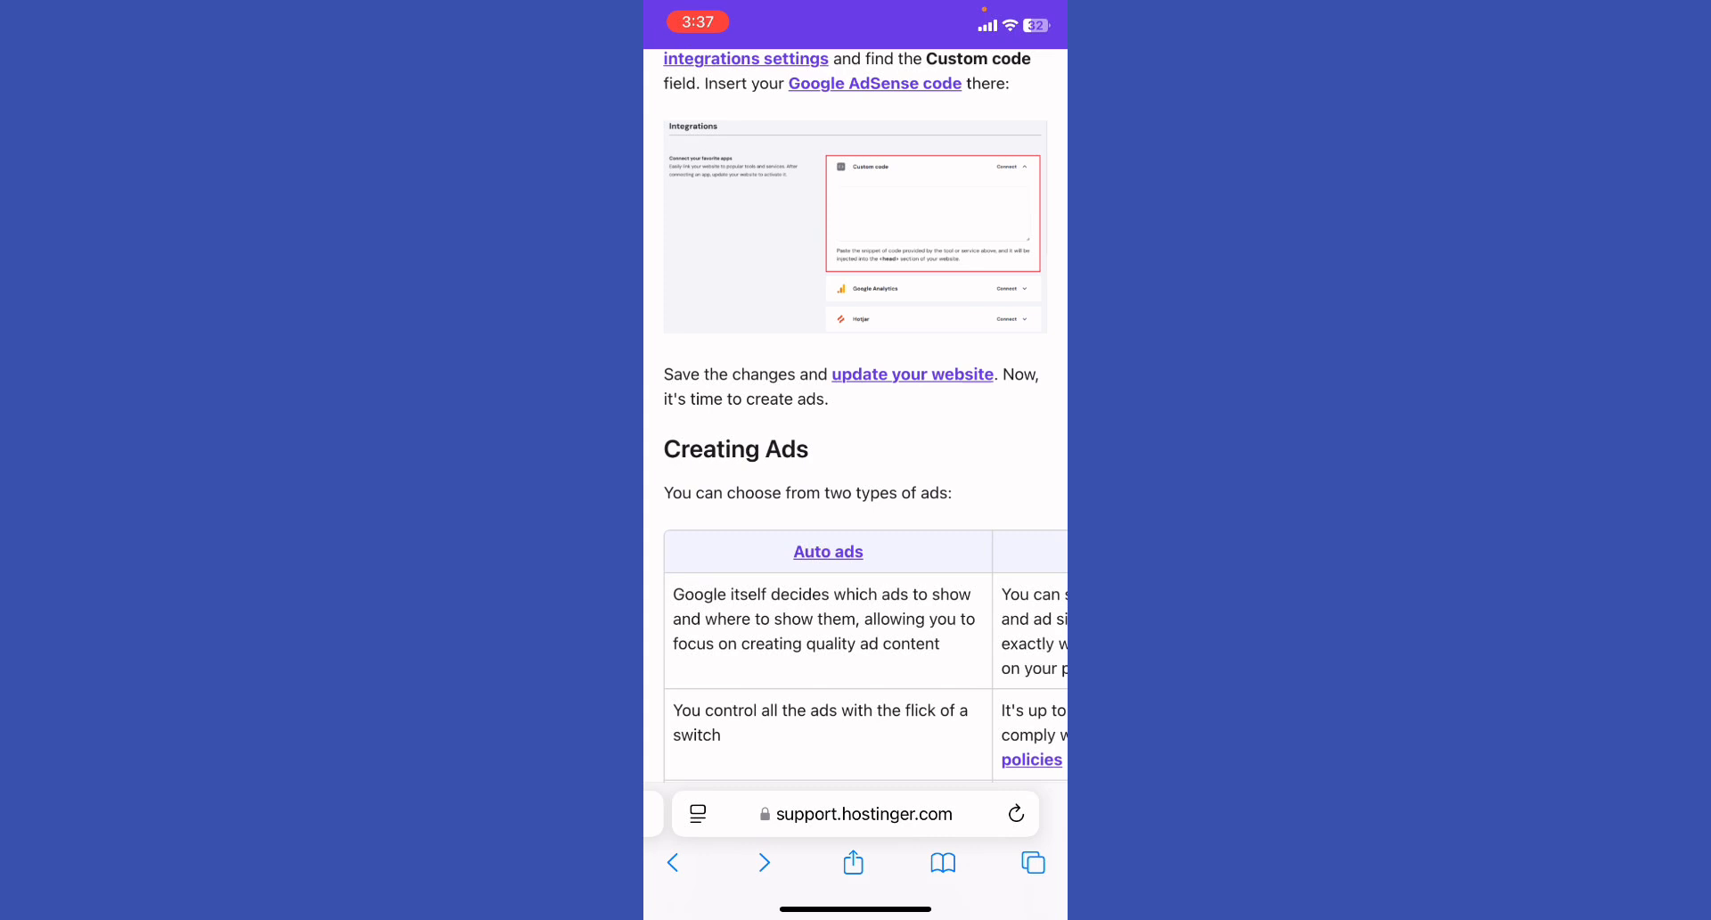
scroll(down, 3)
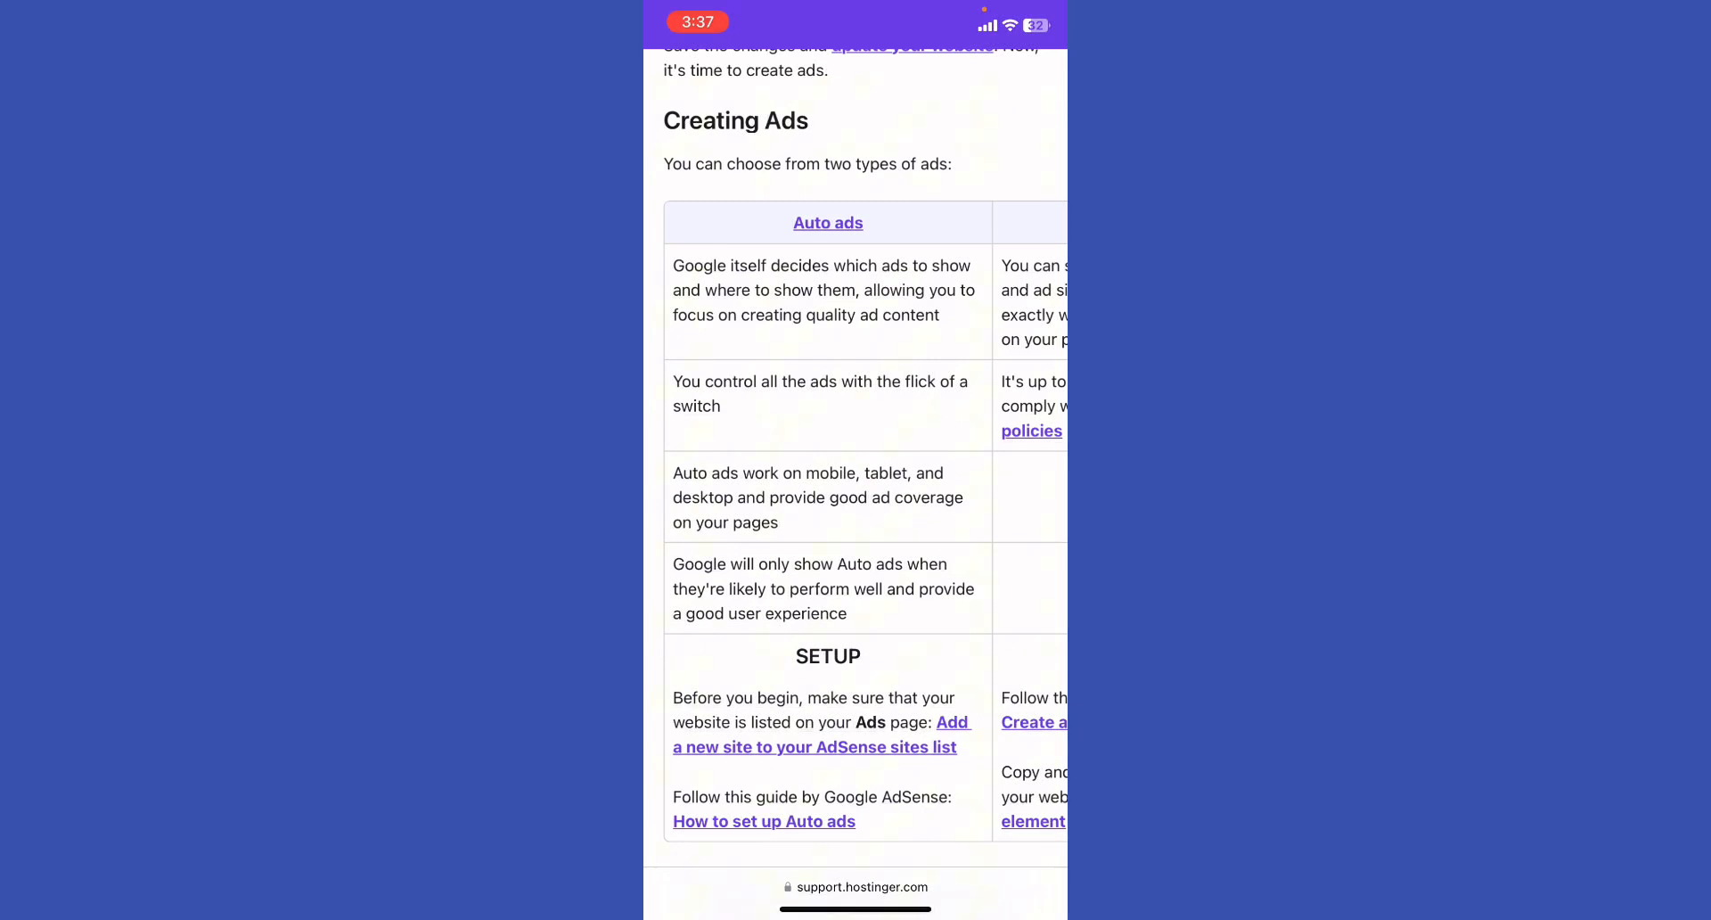
- Scroll through the Auto ads setup row and follow 'Add a new site to your AdSense sites list'
scroll(down, 3)
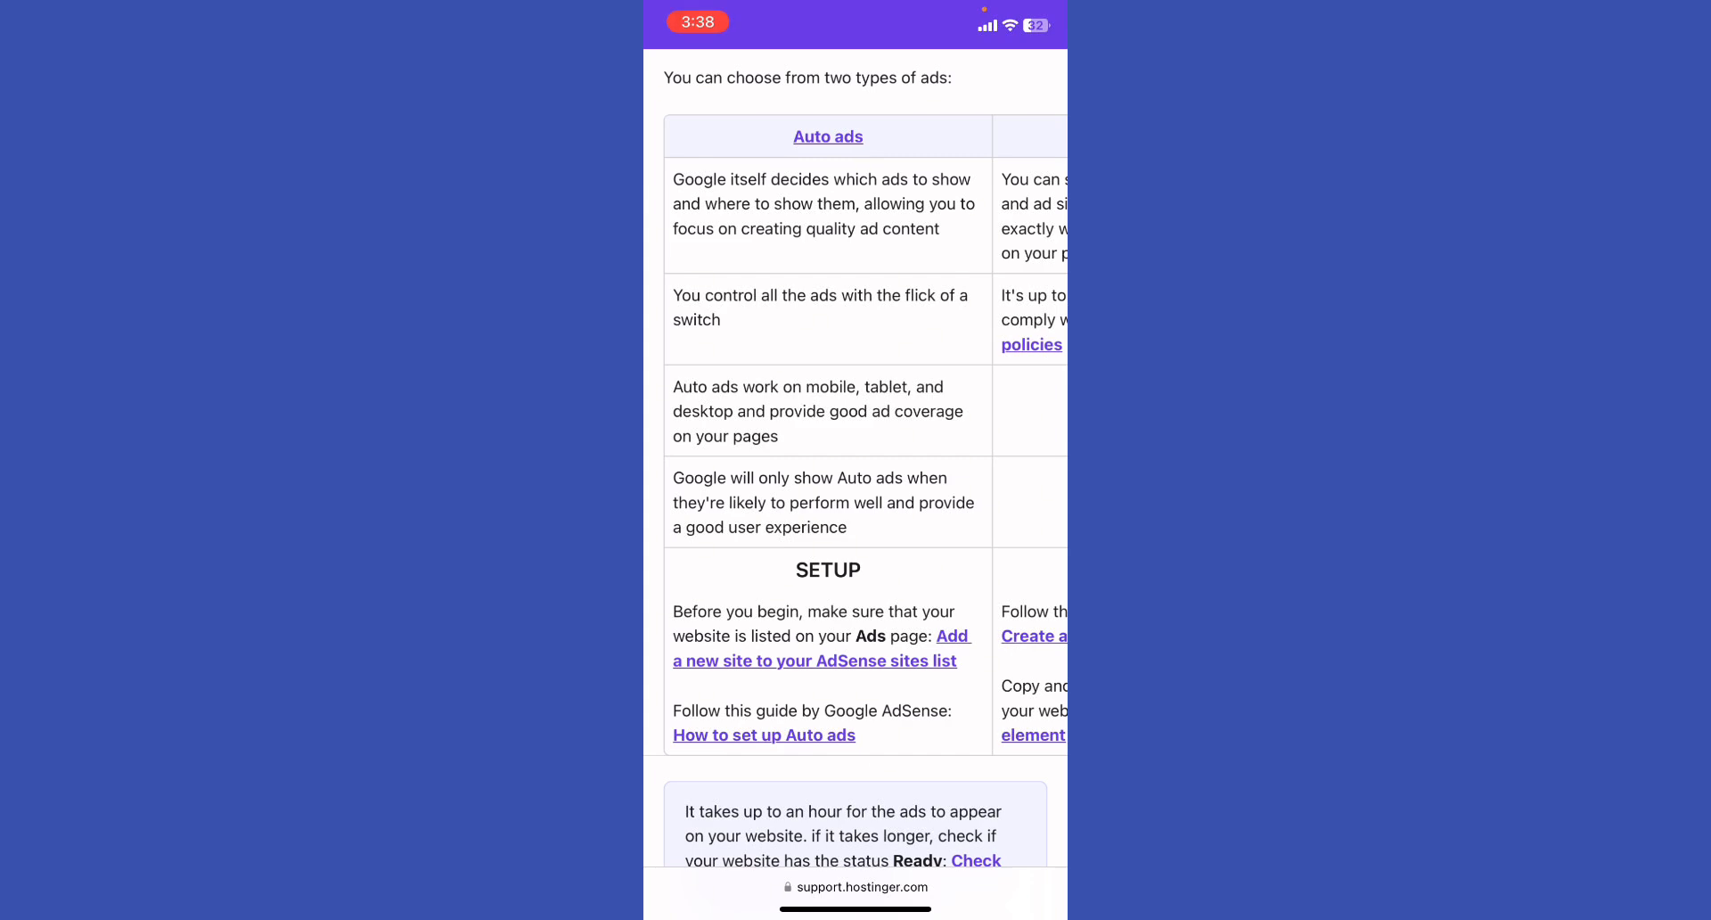
scroll(right, 3)
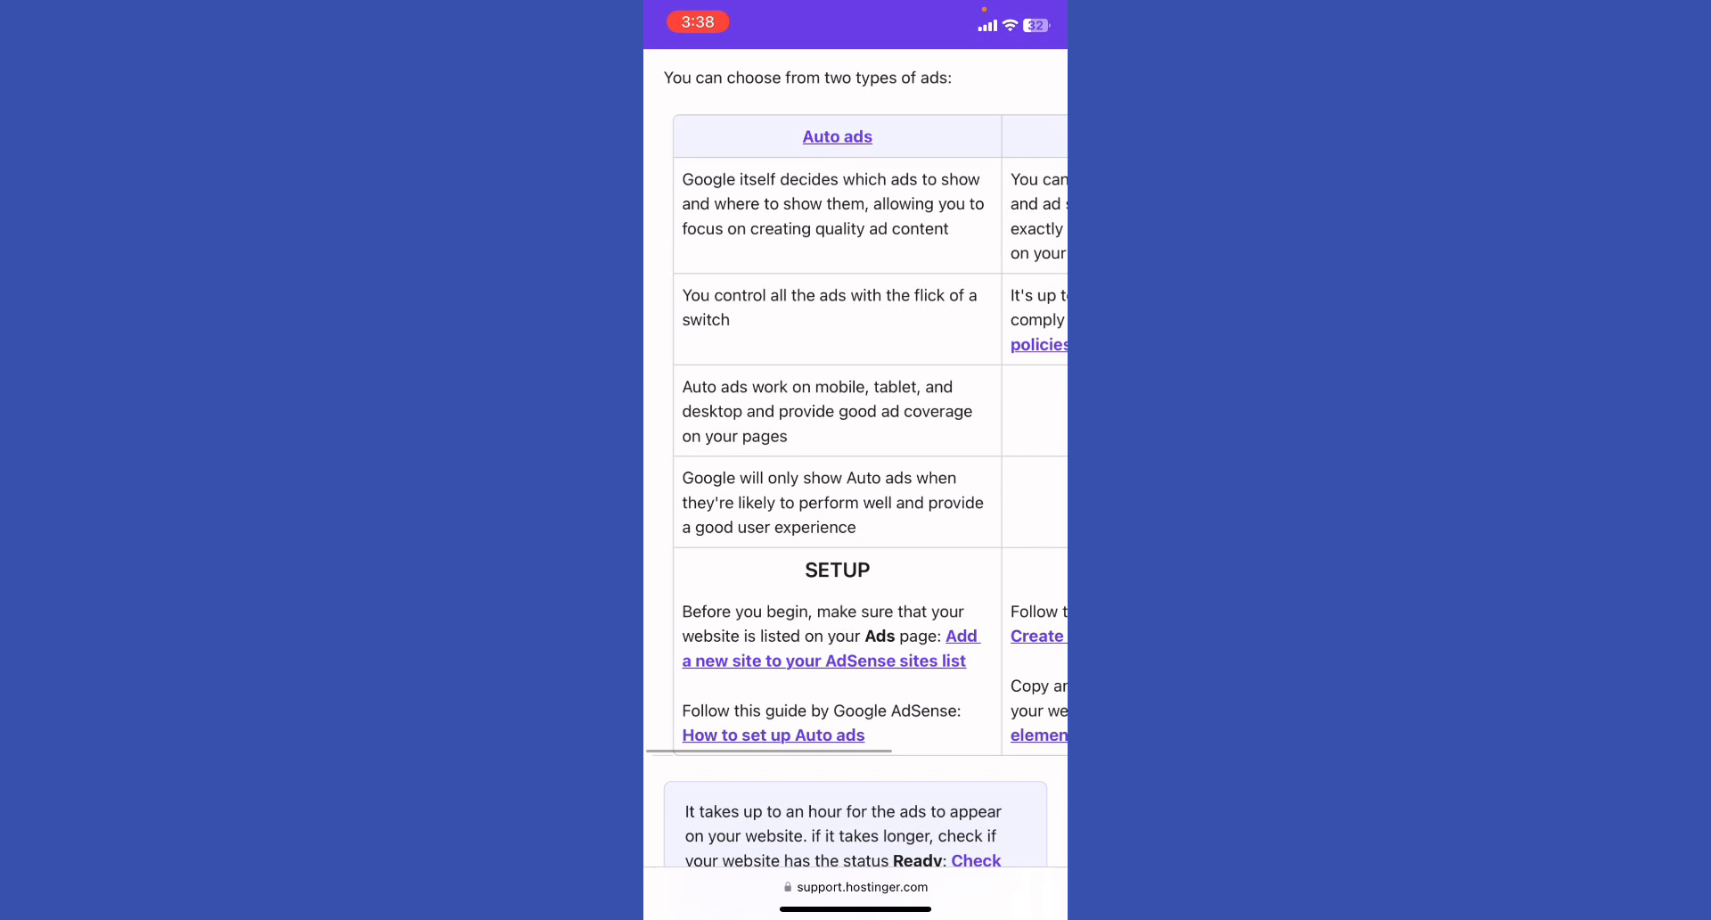
scroll(down, 3)
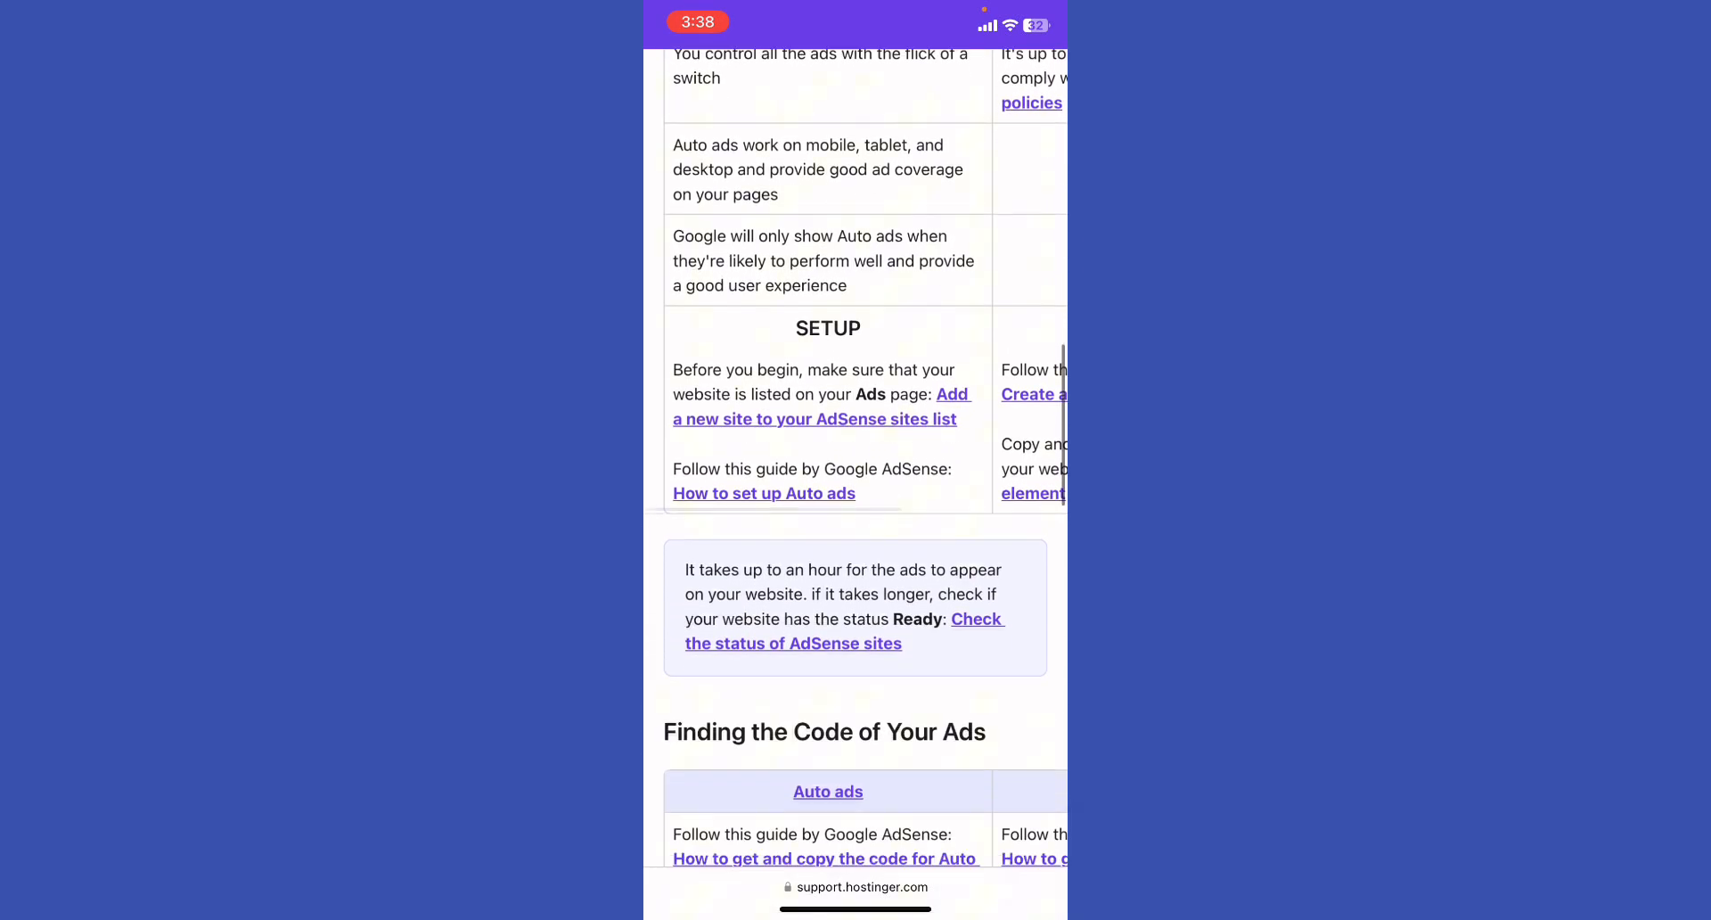
scroll(down, 3)
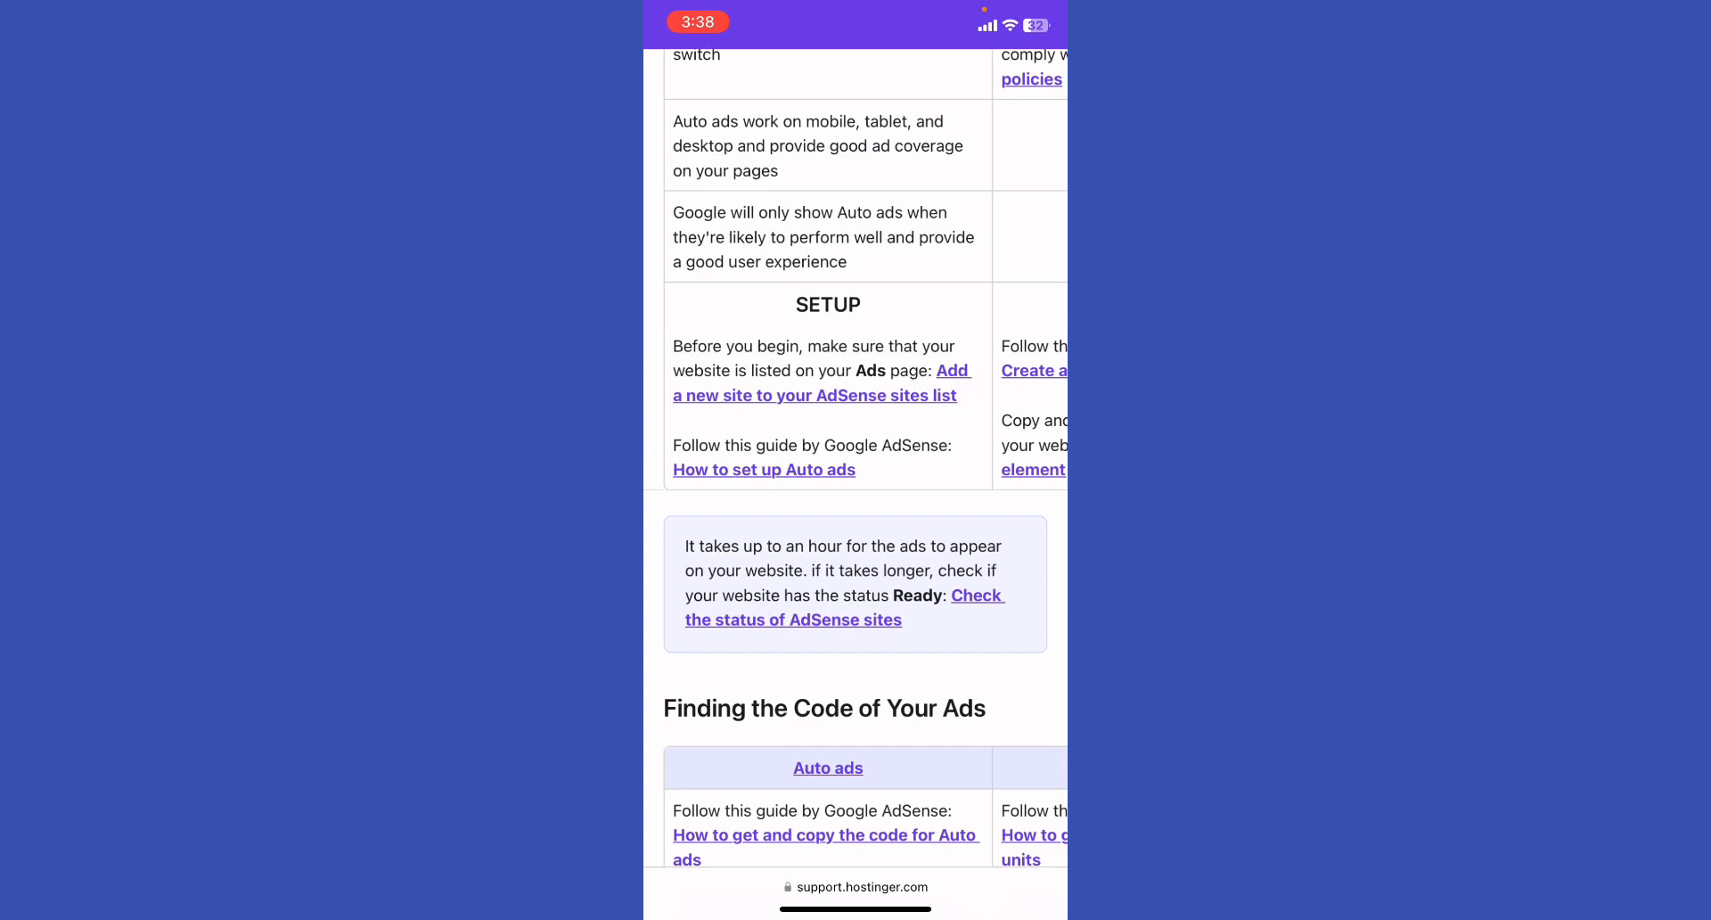
click(814, 383)
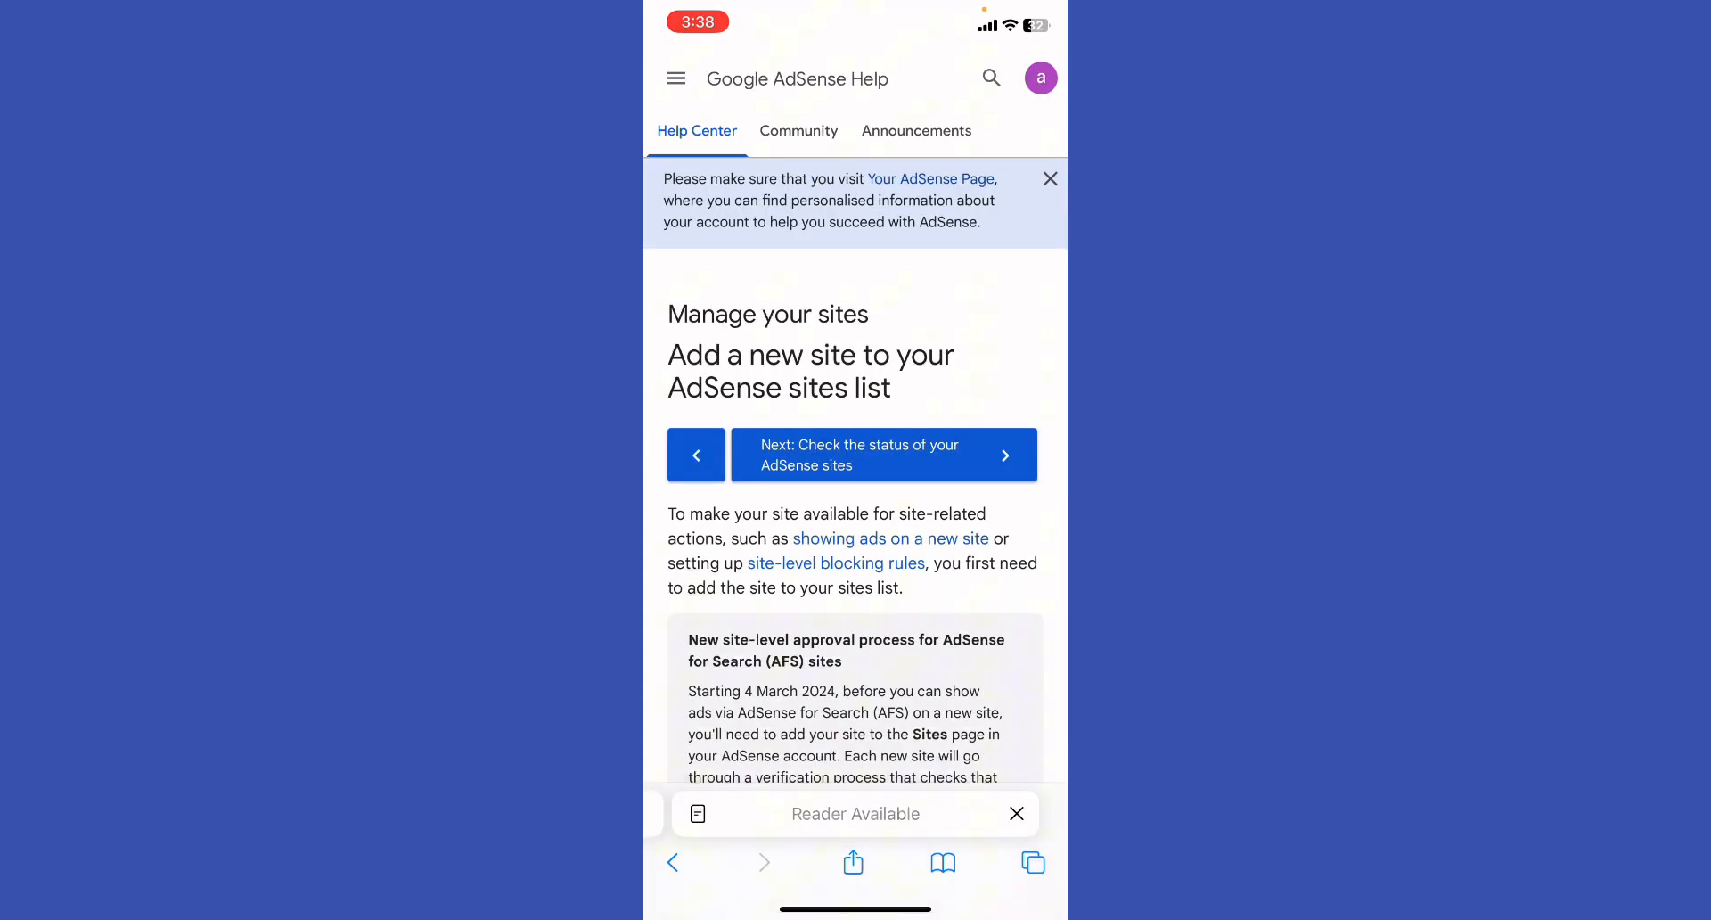
- Skim the site-adding steps and go back to the Hostinger AdSense guide
scroll(down, 3)
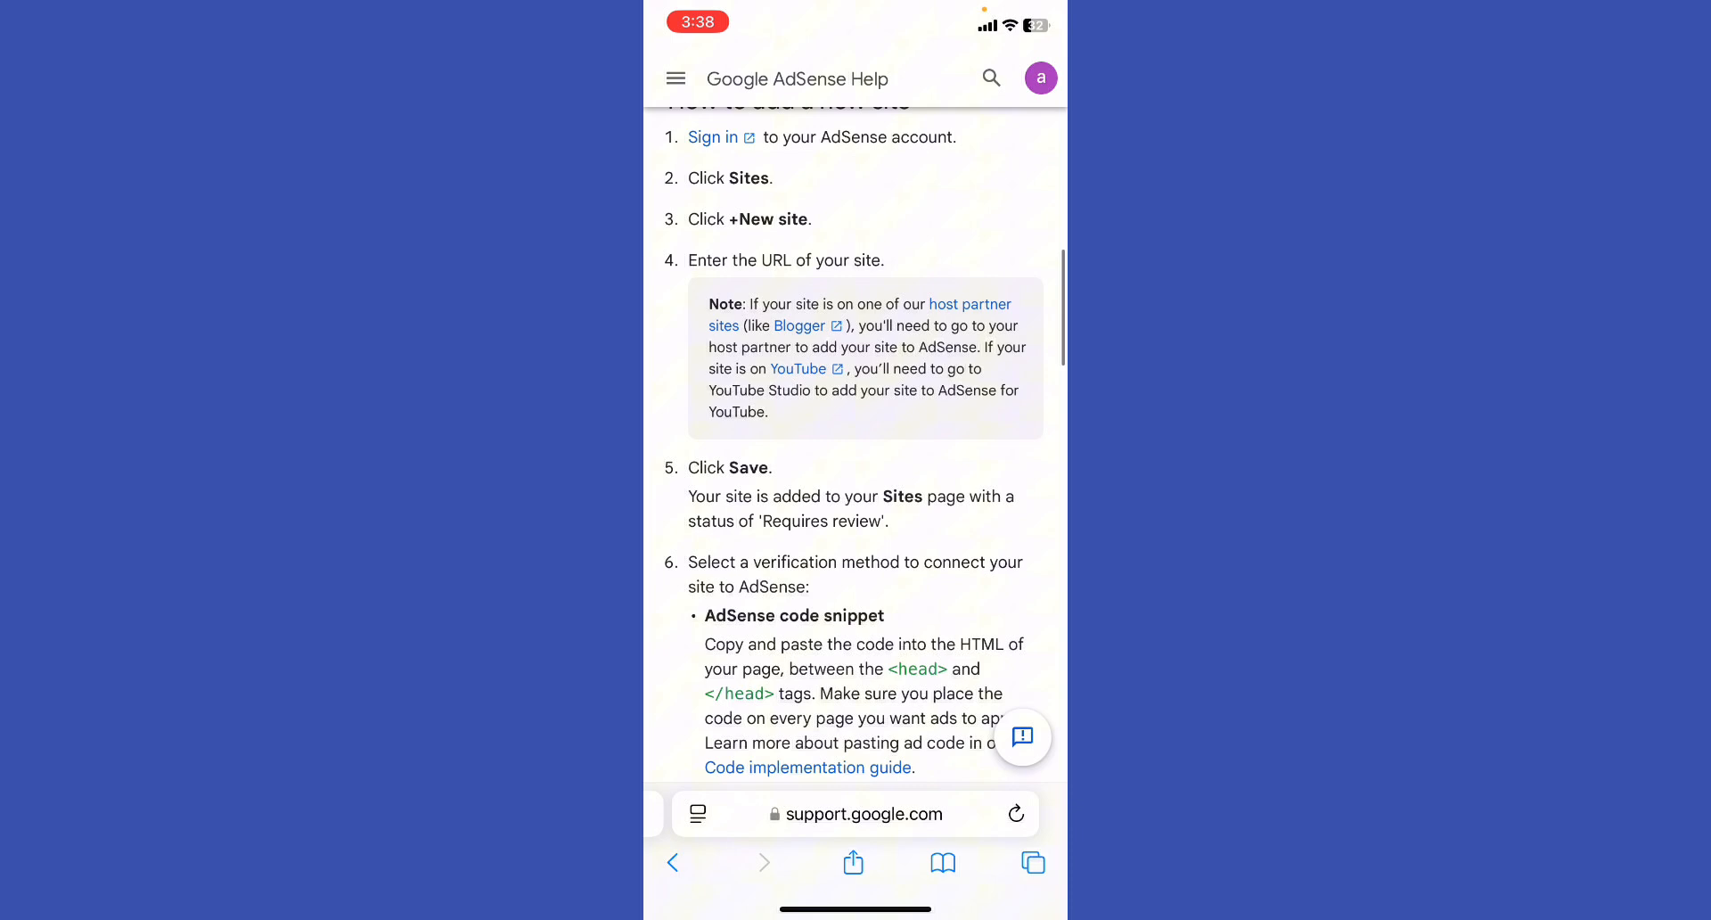
click(764, 863)
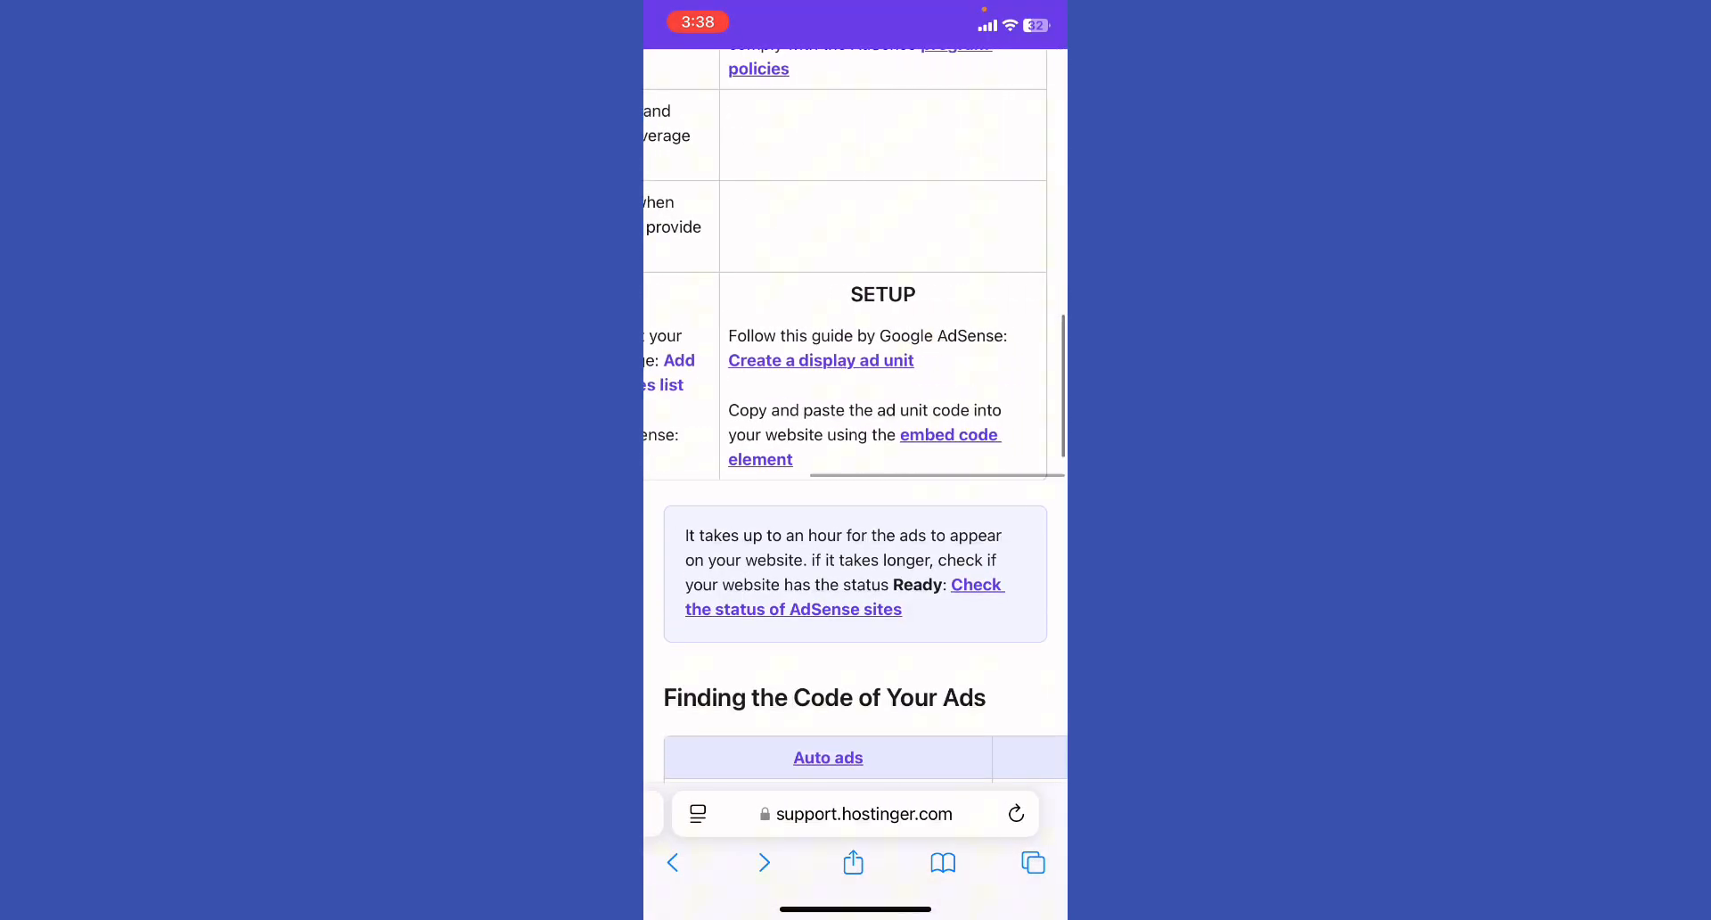
- Follow the ad units code link from 'Finding the Code of Your Ads' and scroll its steps
scroll(down, 3)
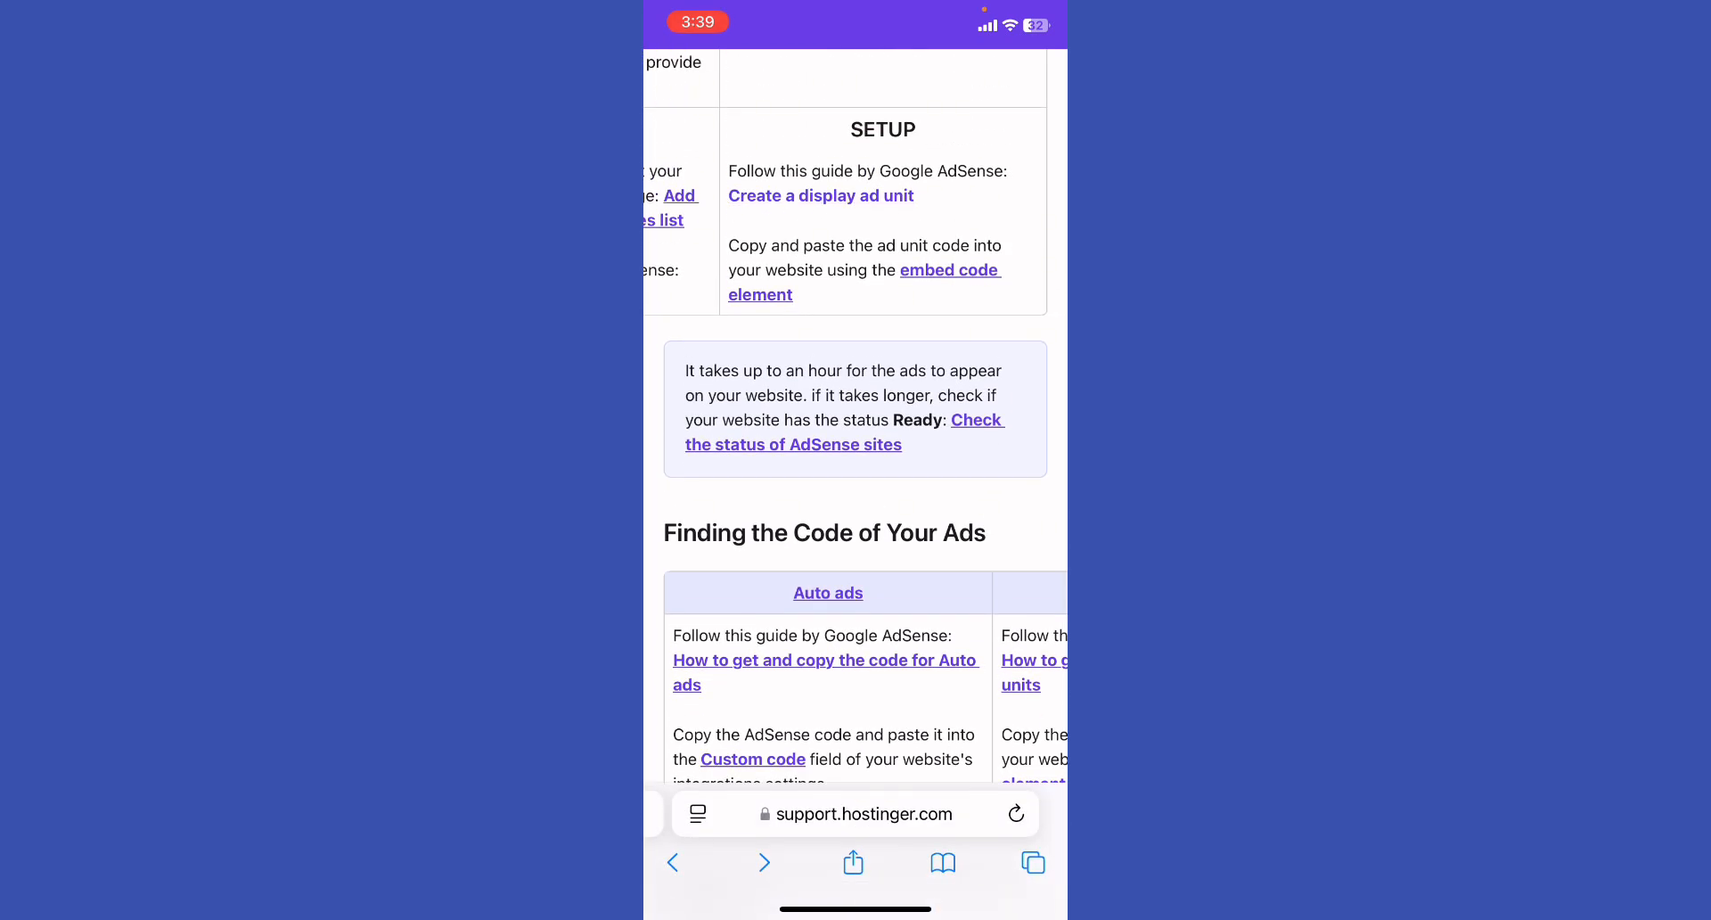
click(820, 195)
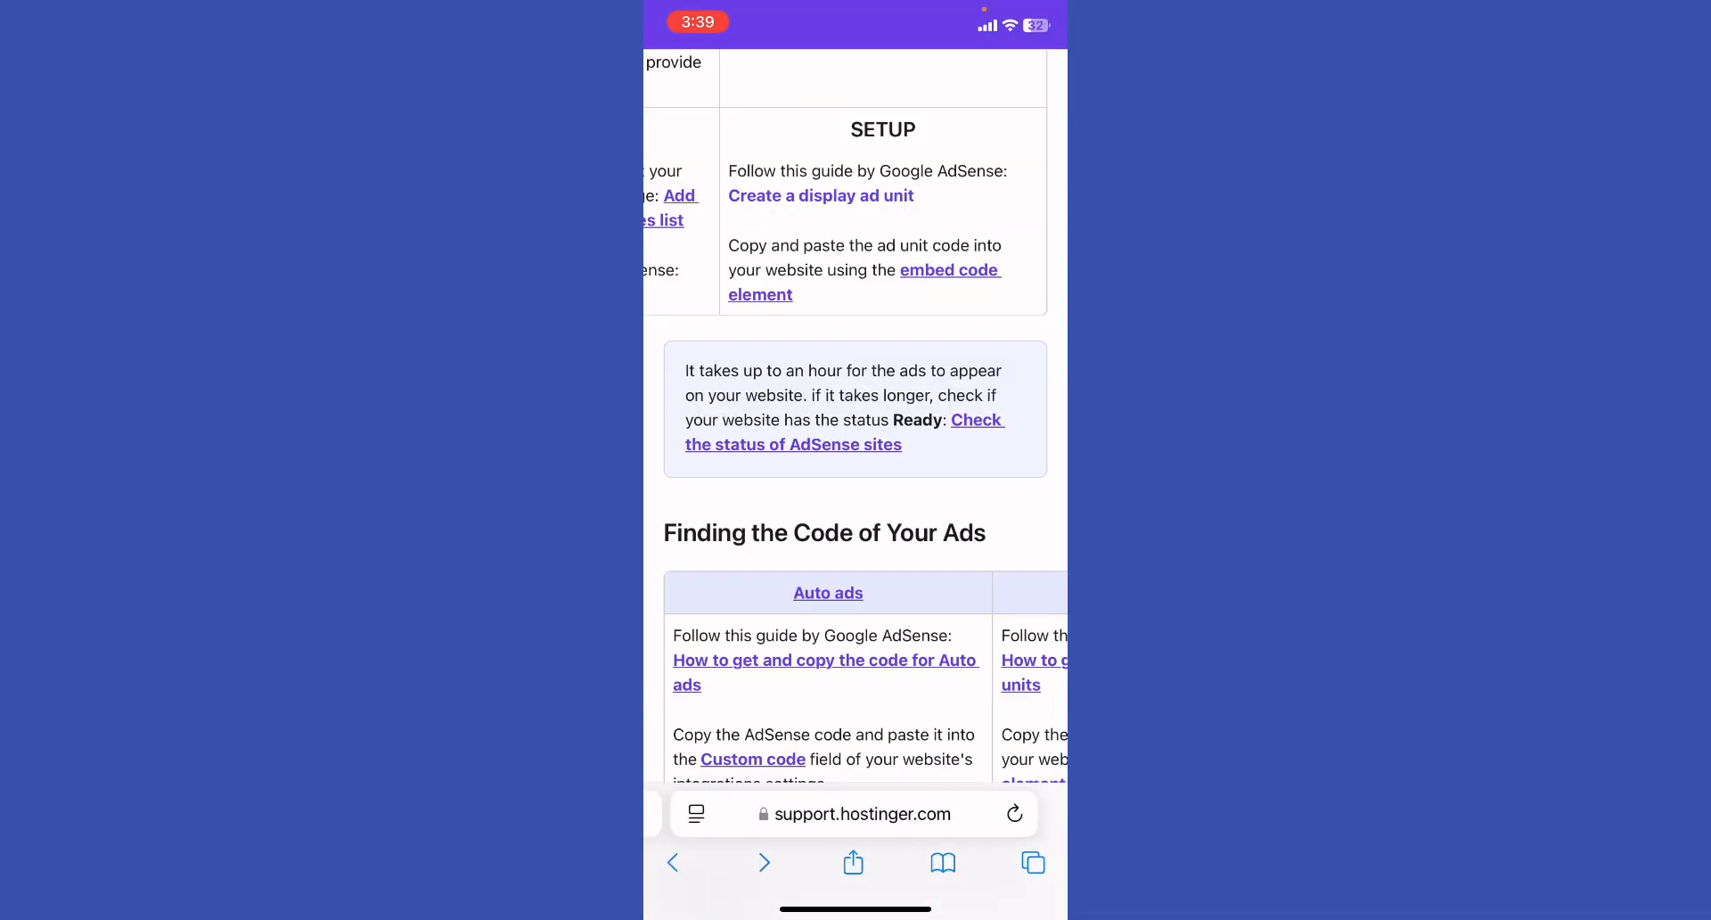
scroll(down, 3)
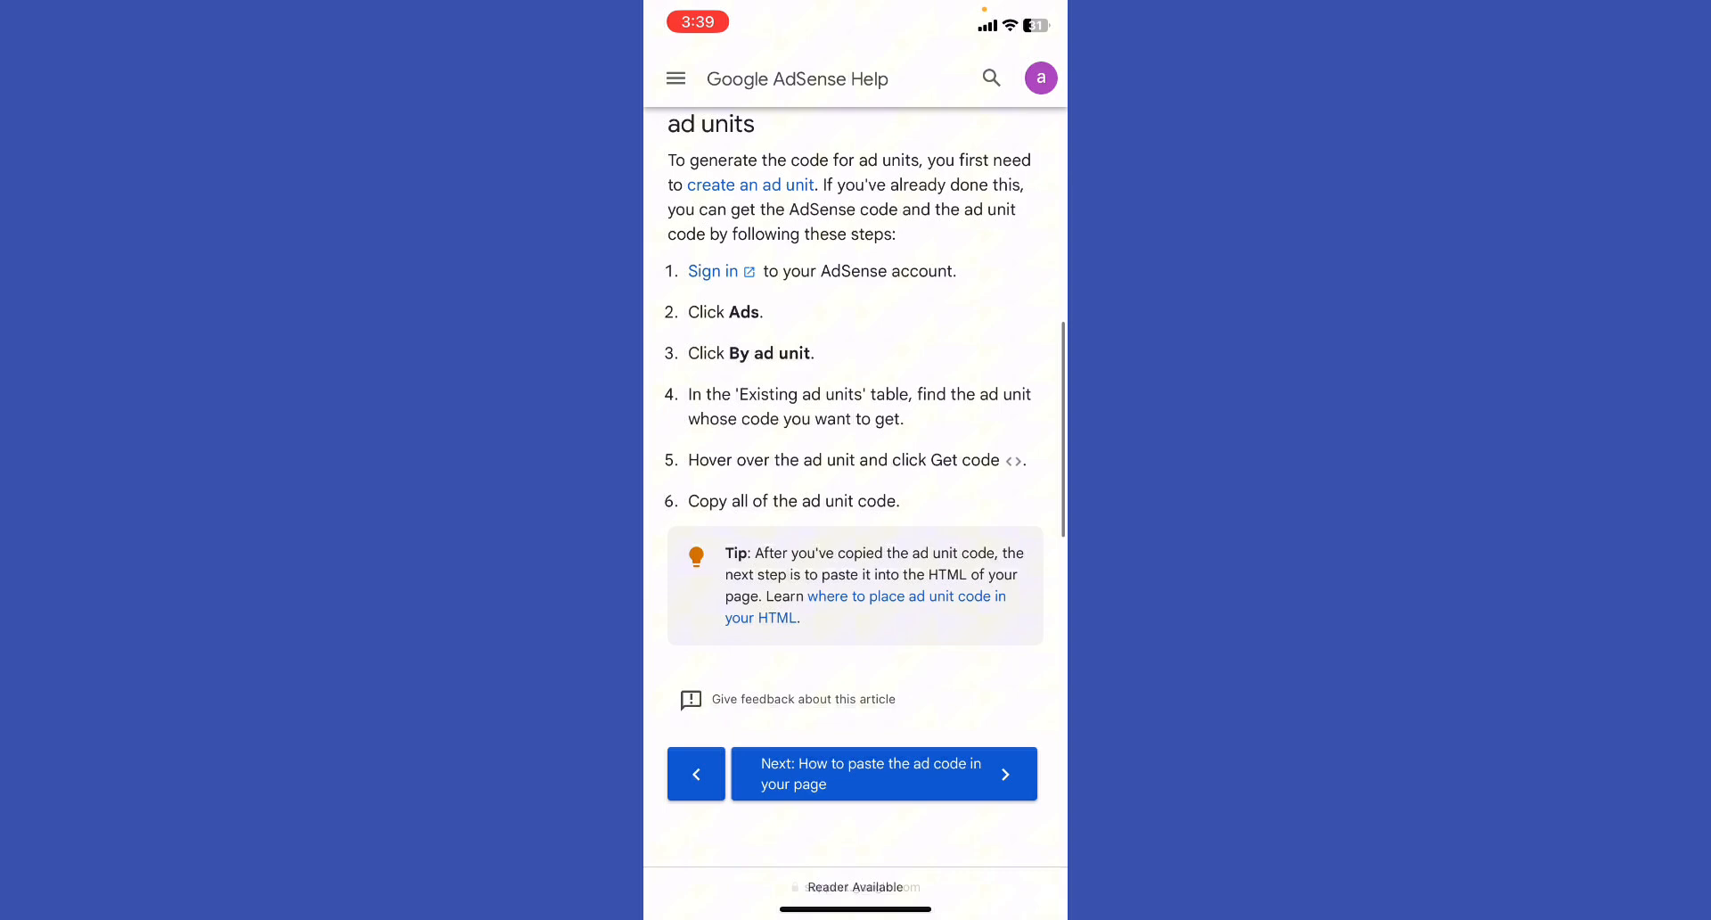
- Read the six steps of 'How to get and copy the code for ad units'
scroll(down, 3)
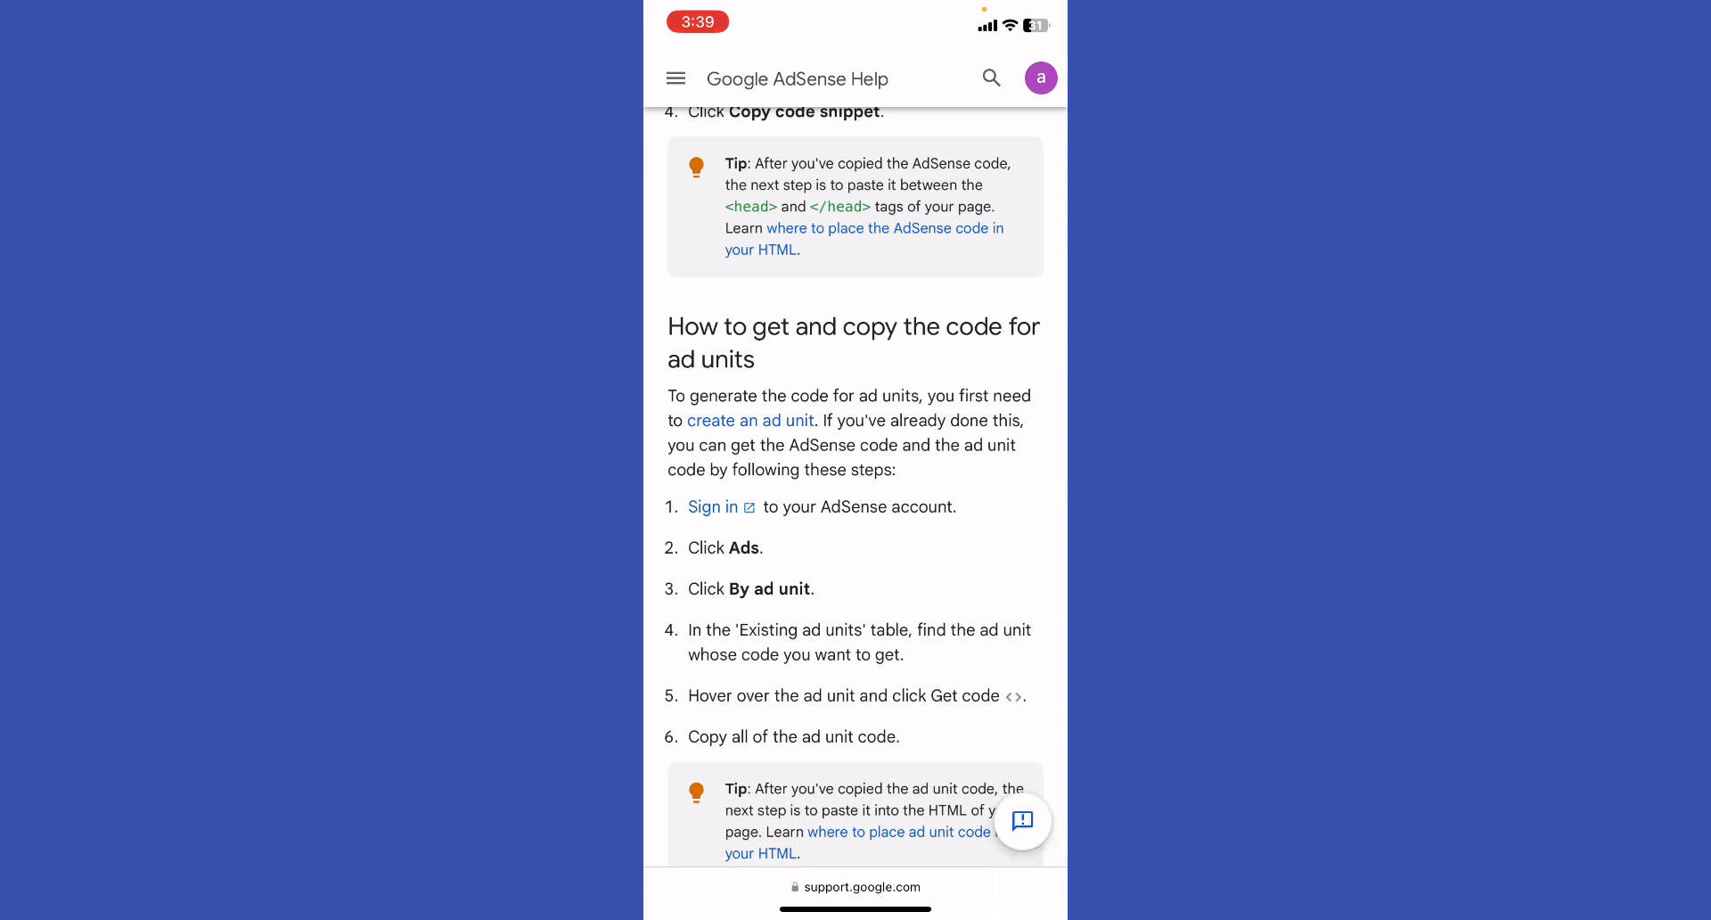
scroll(down, 3)
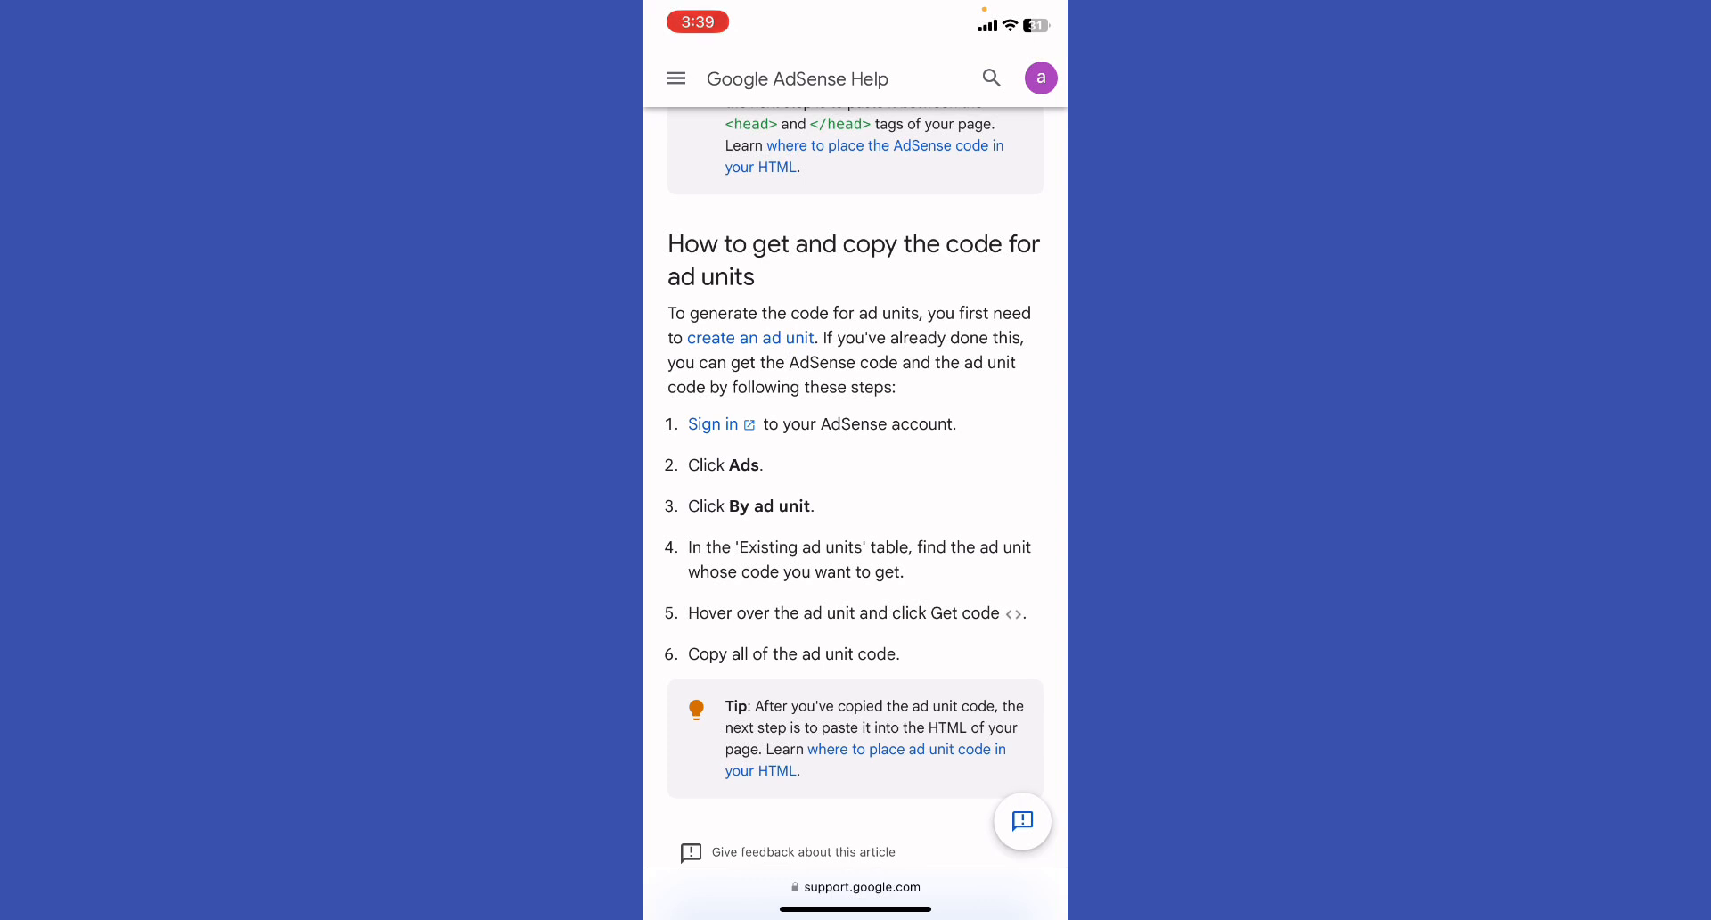
scroll(down, 3)
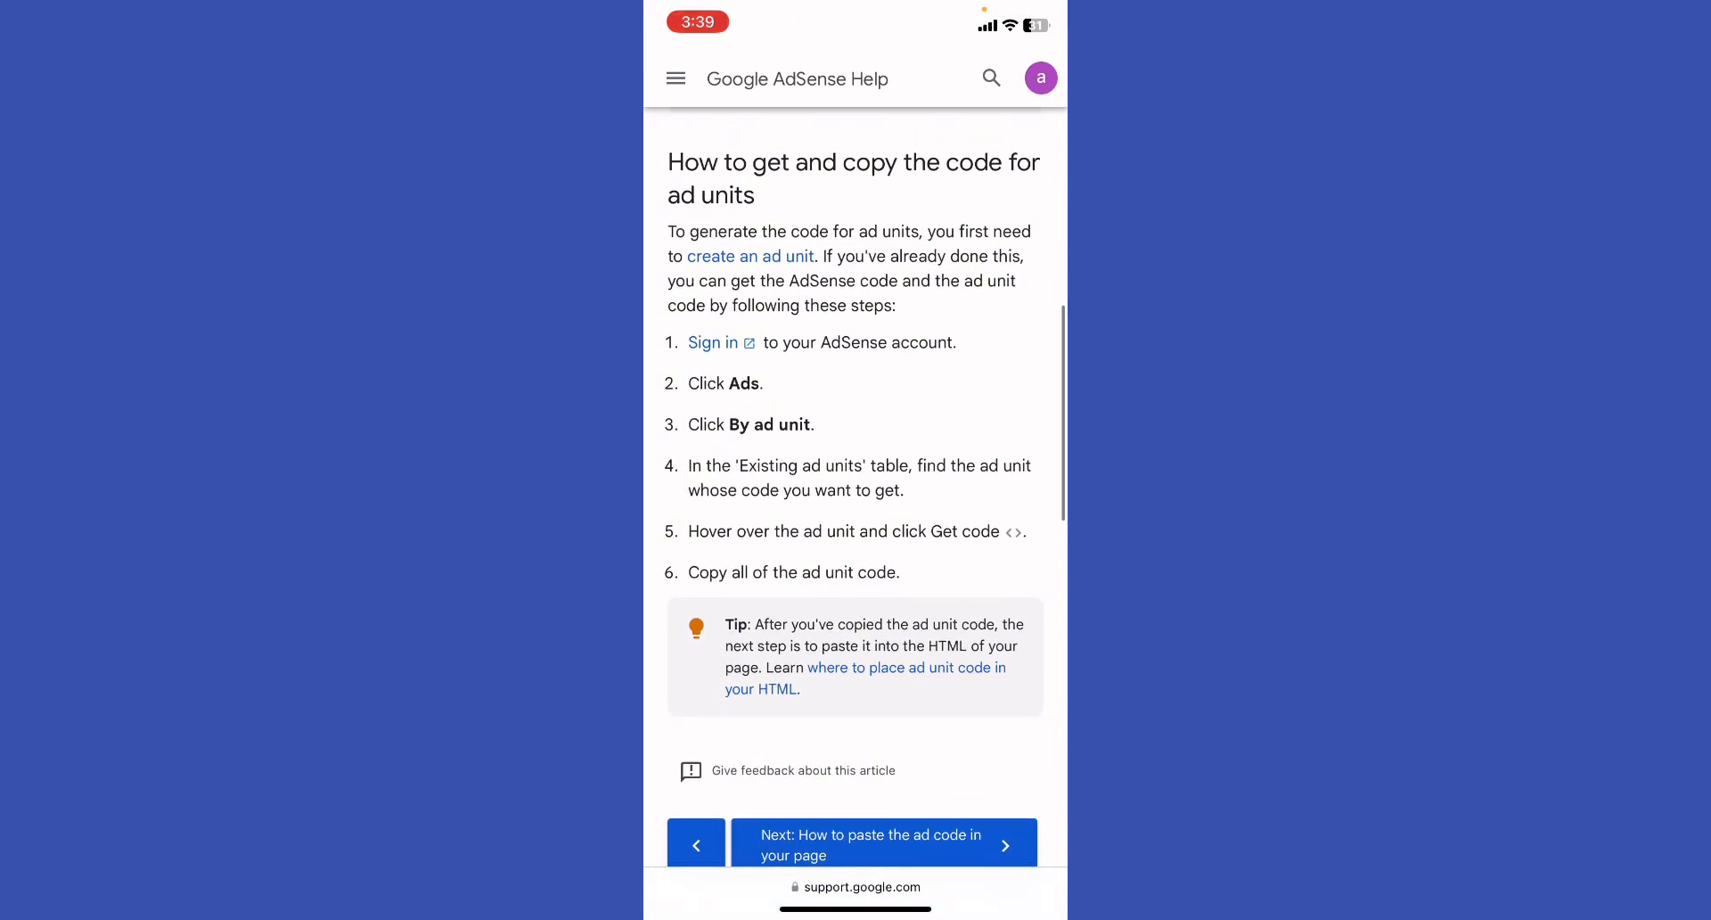
scroll(up, 3)
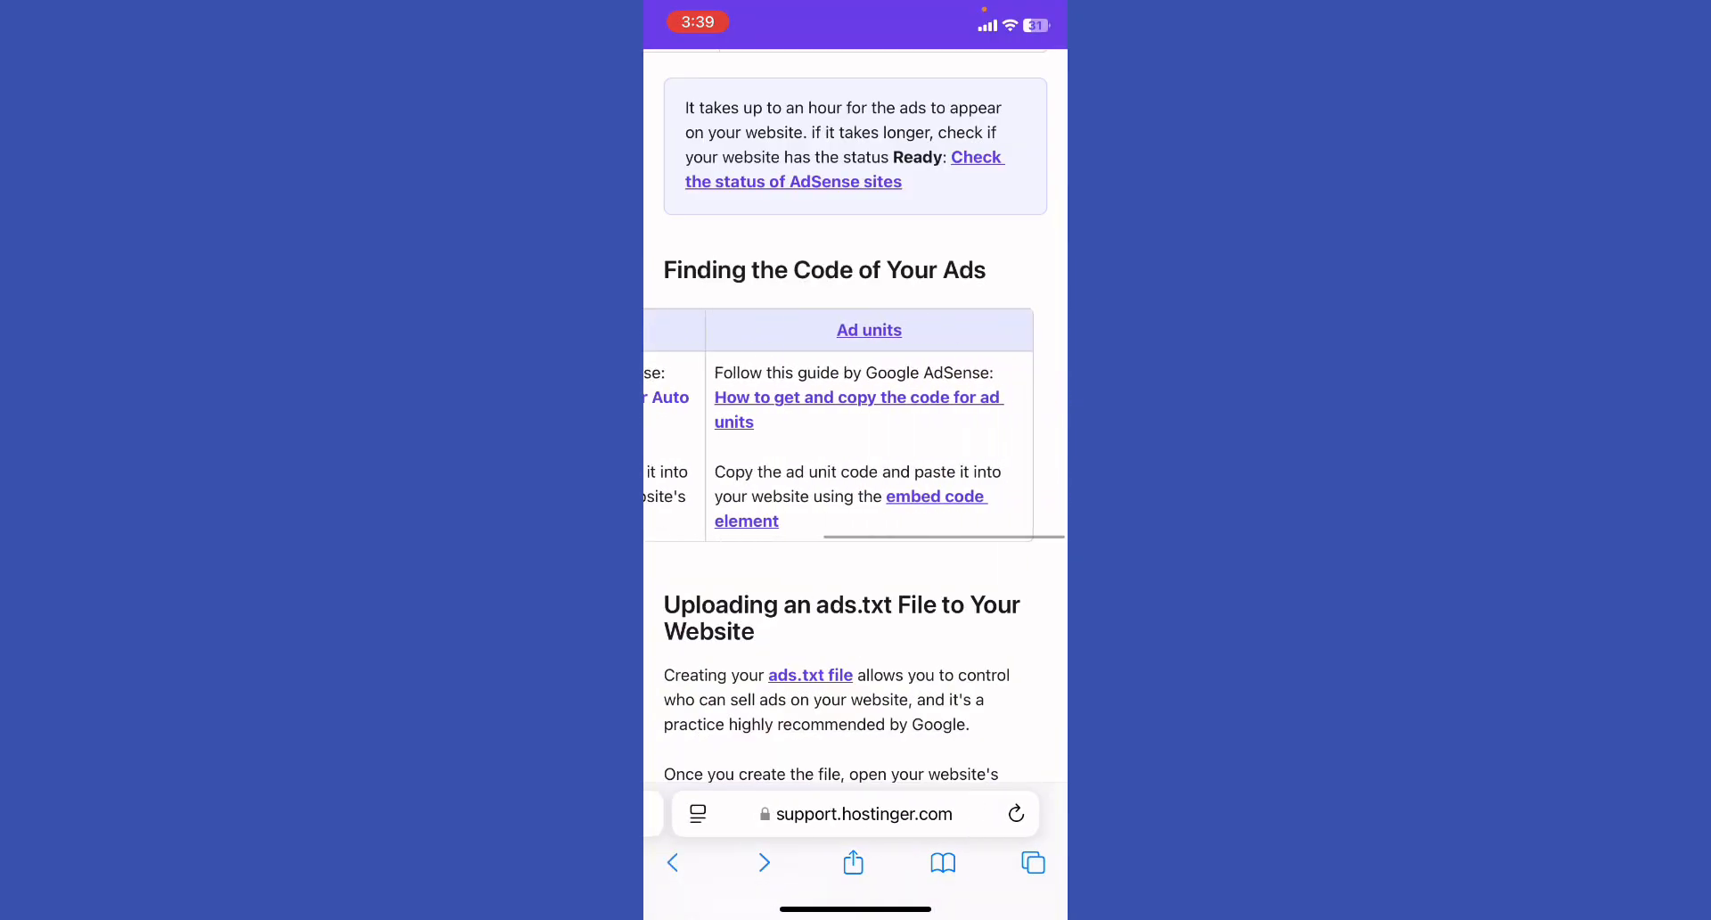
scroll(down, 3)
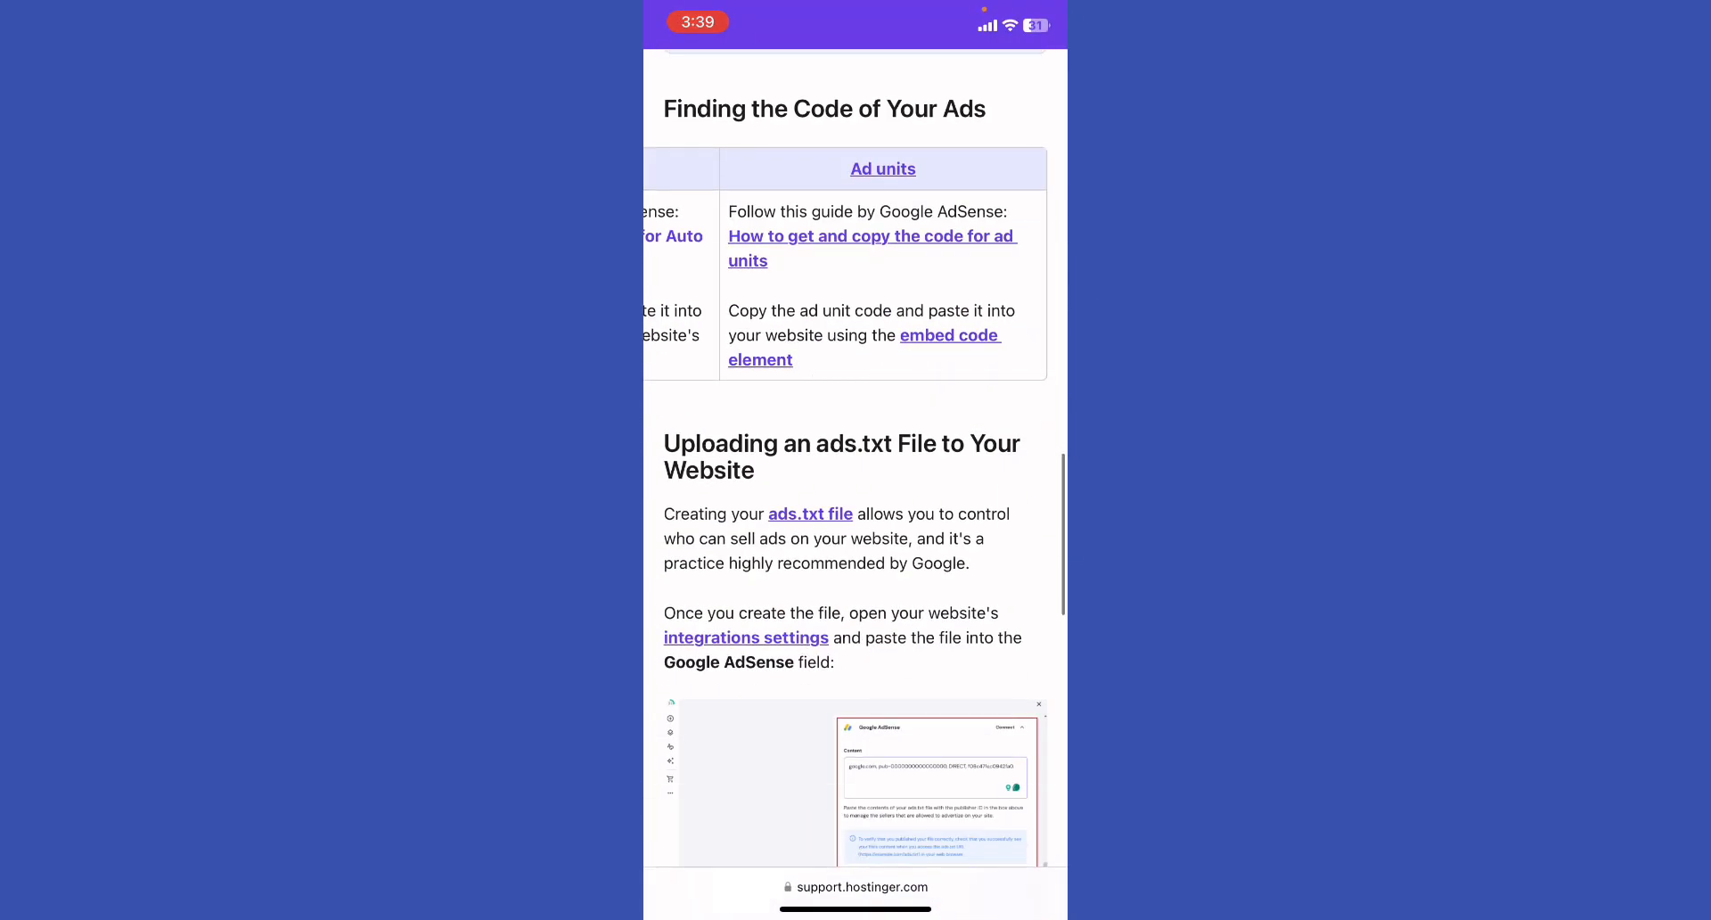
scroll(down, 3)
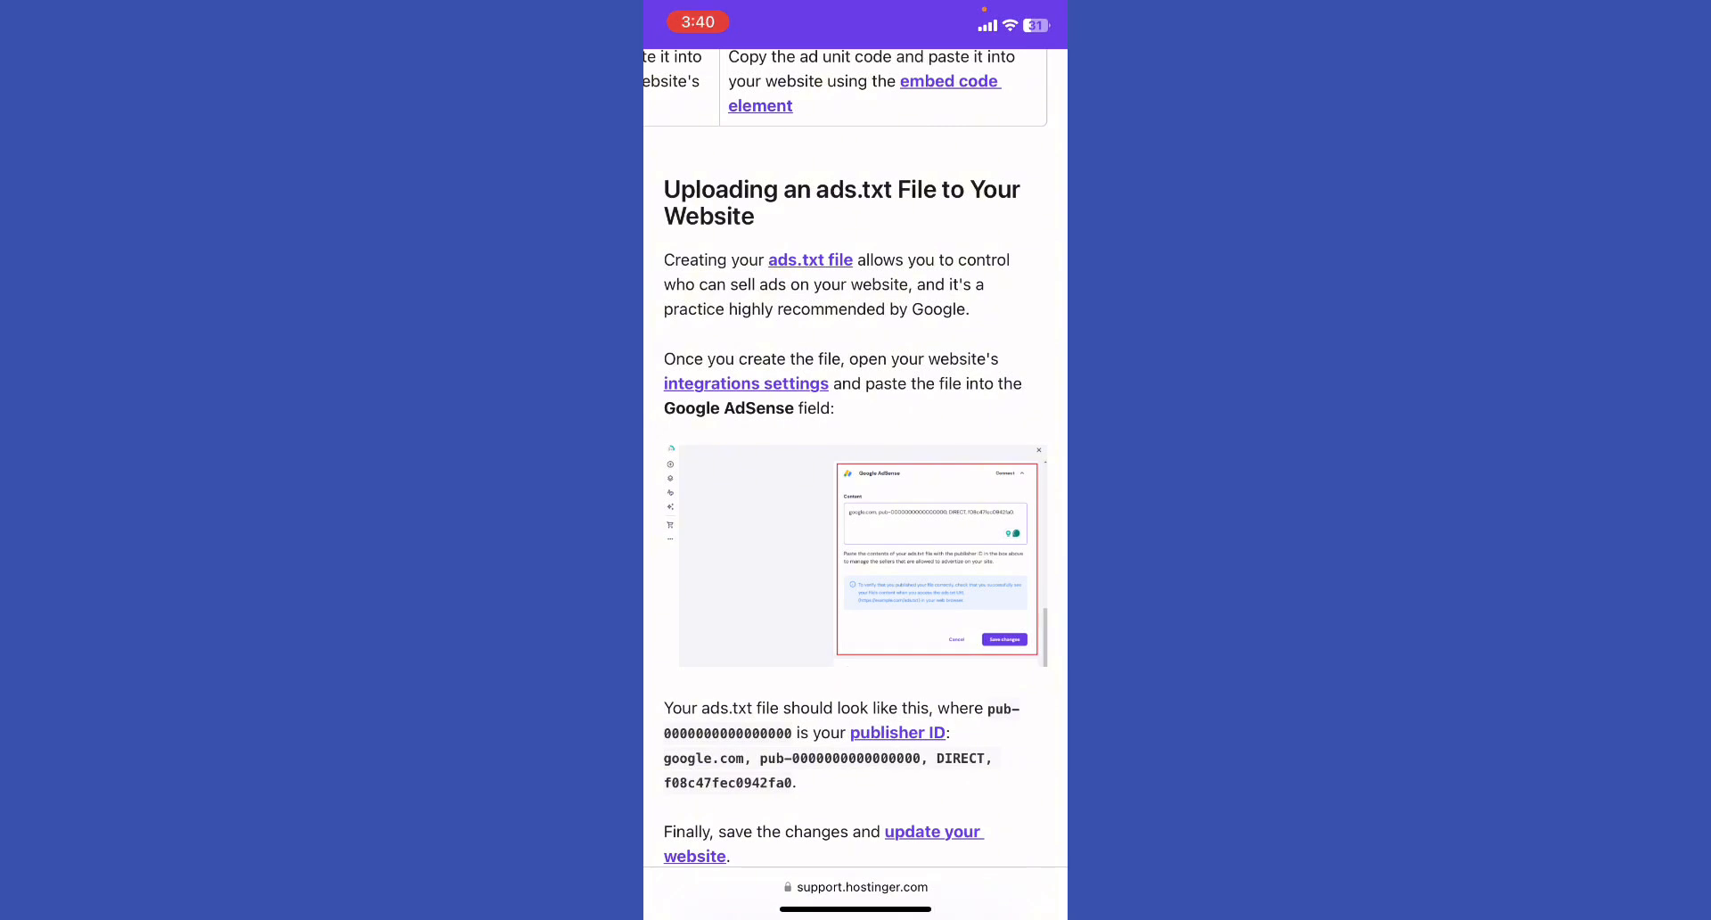
scroll(down, 3)
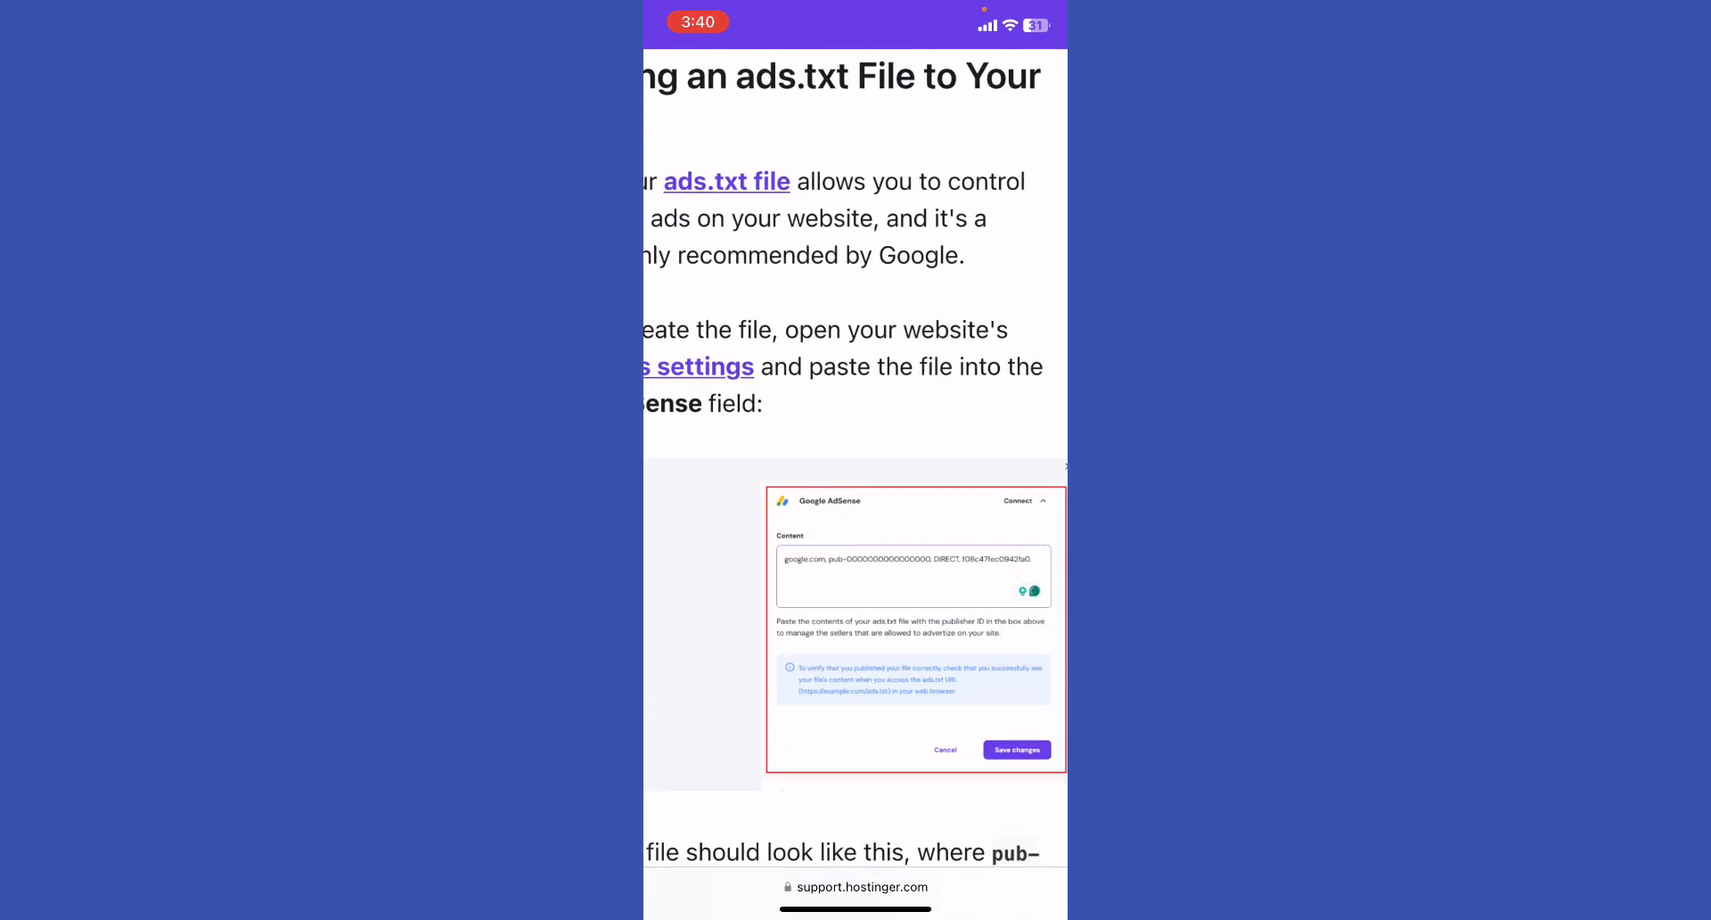
scroll(down, 3)
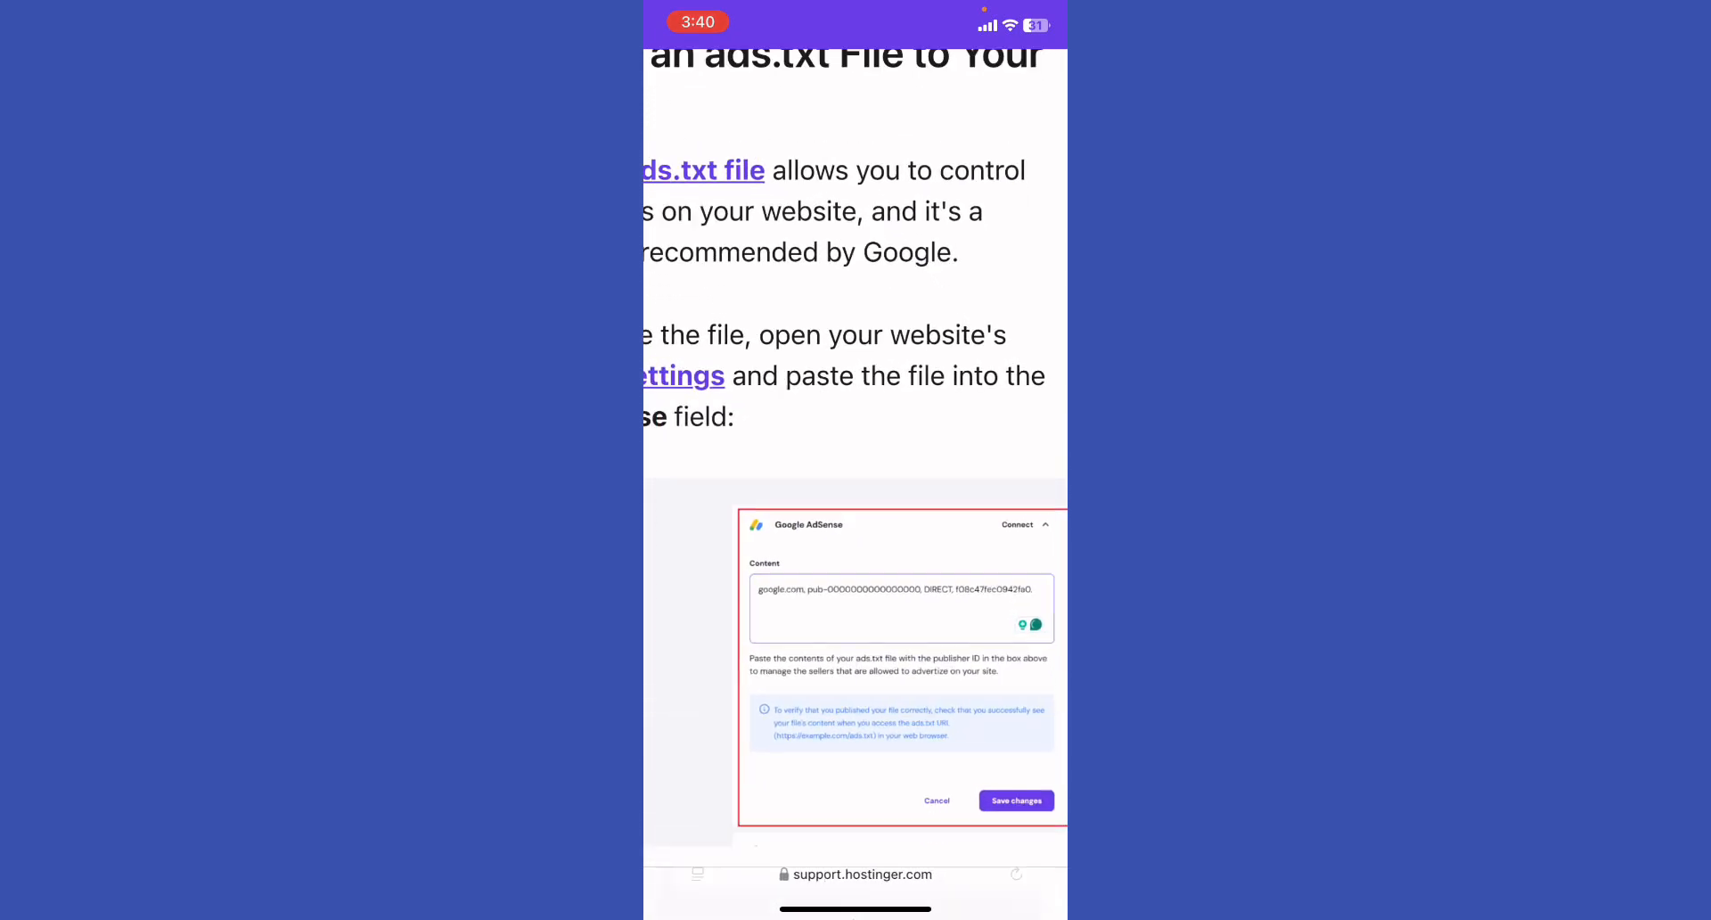
scroll(down, 3)
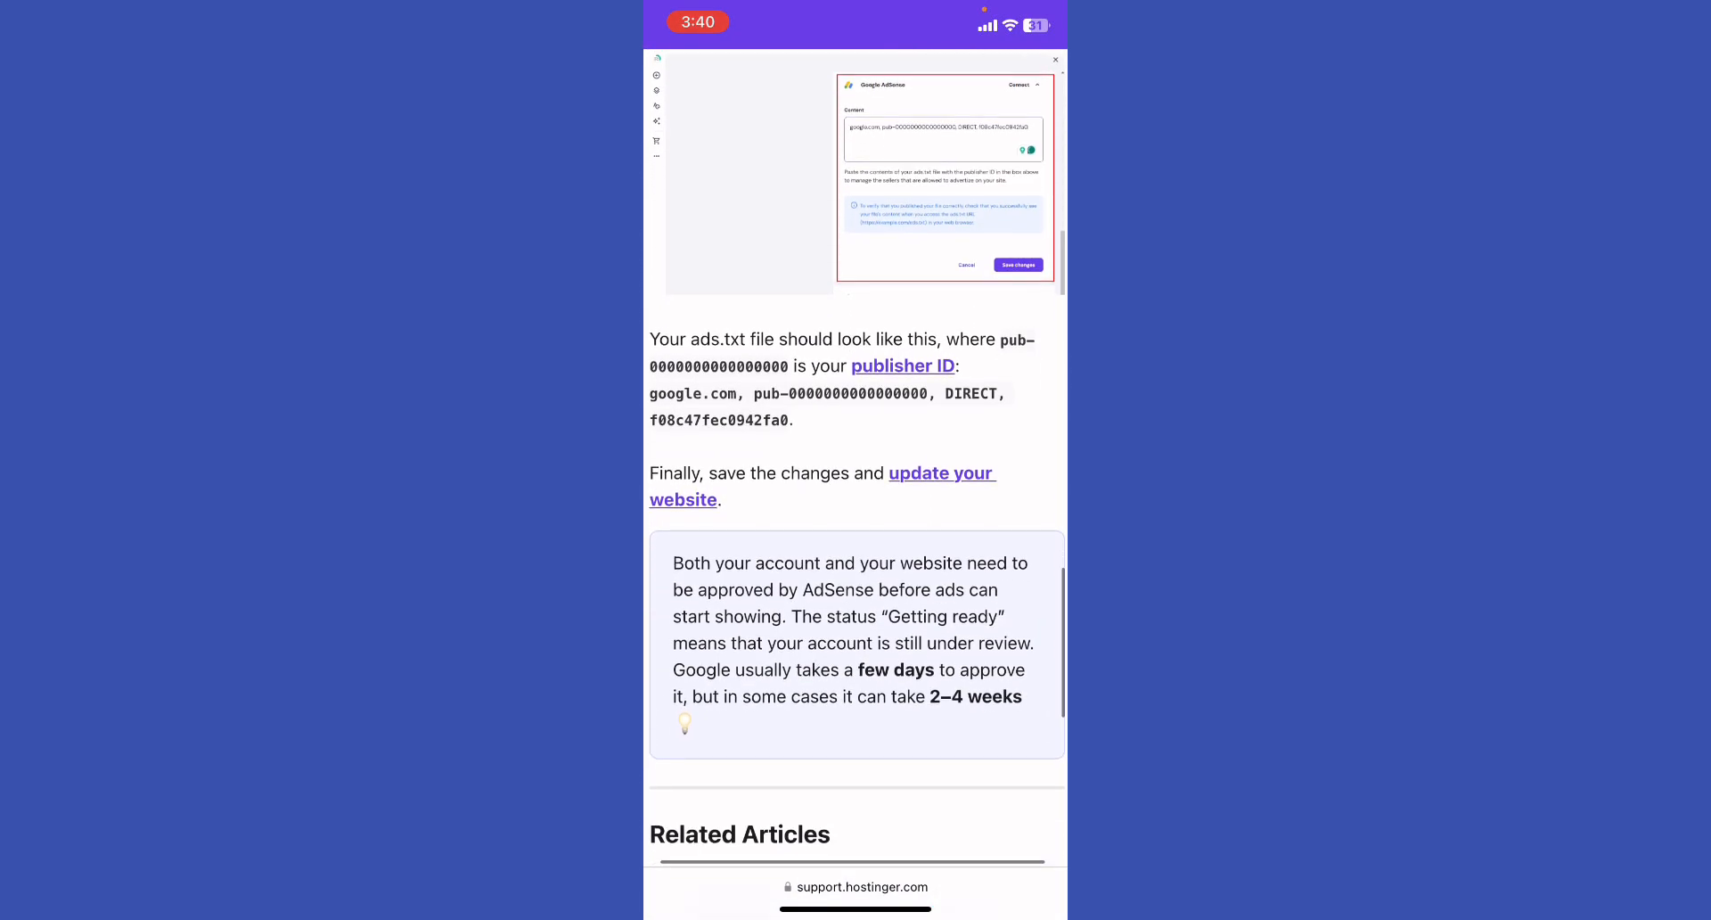
scroll(down, 3)
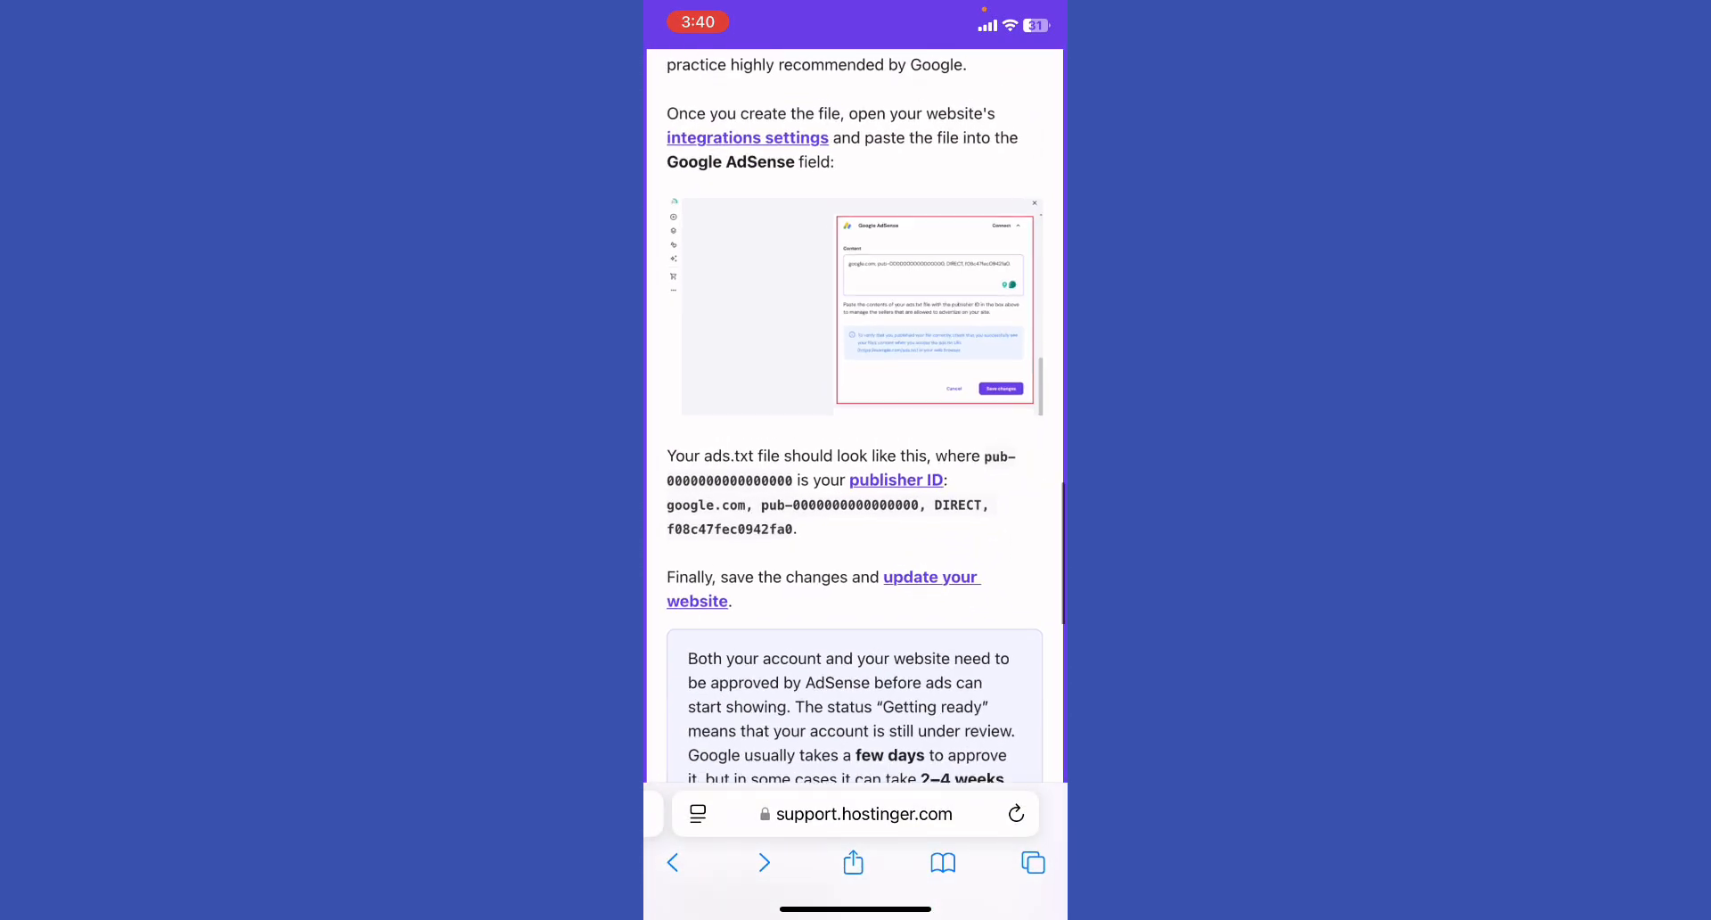
scroll(down, 3)
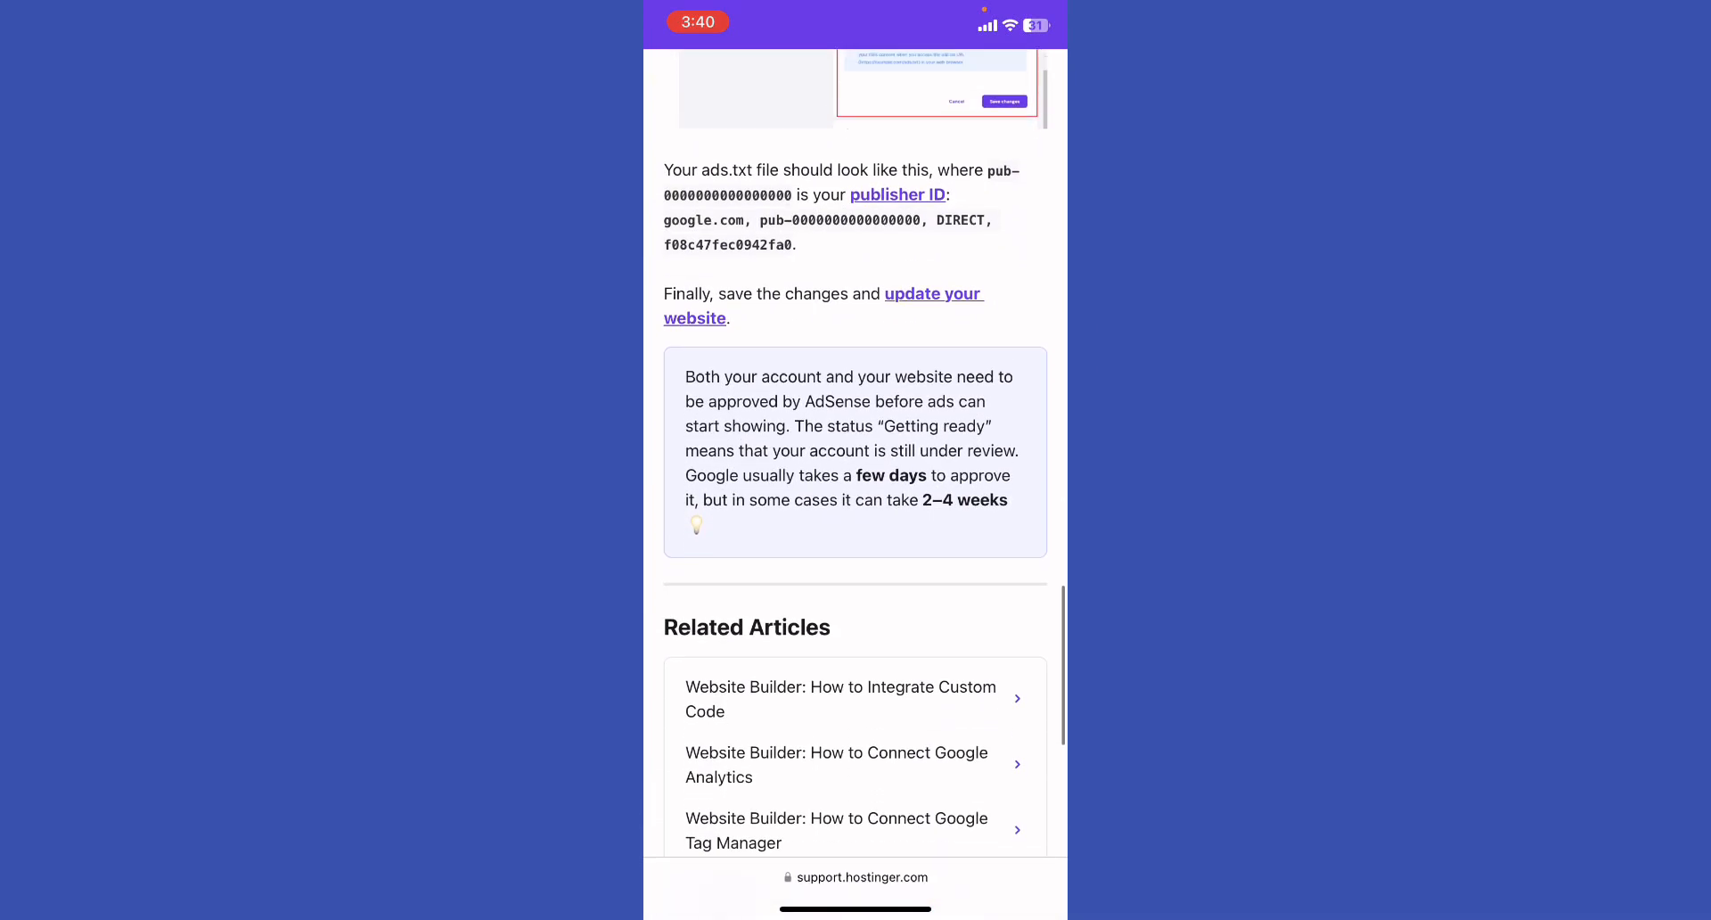